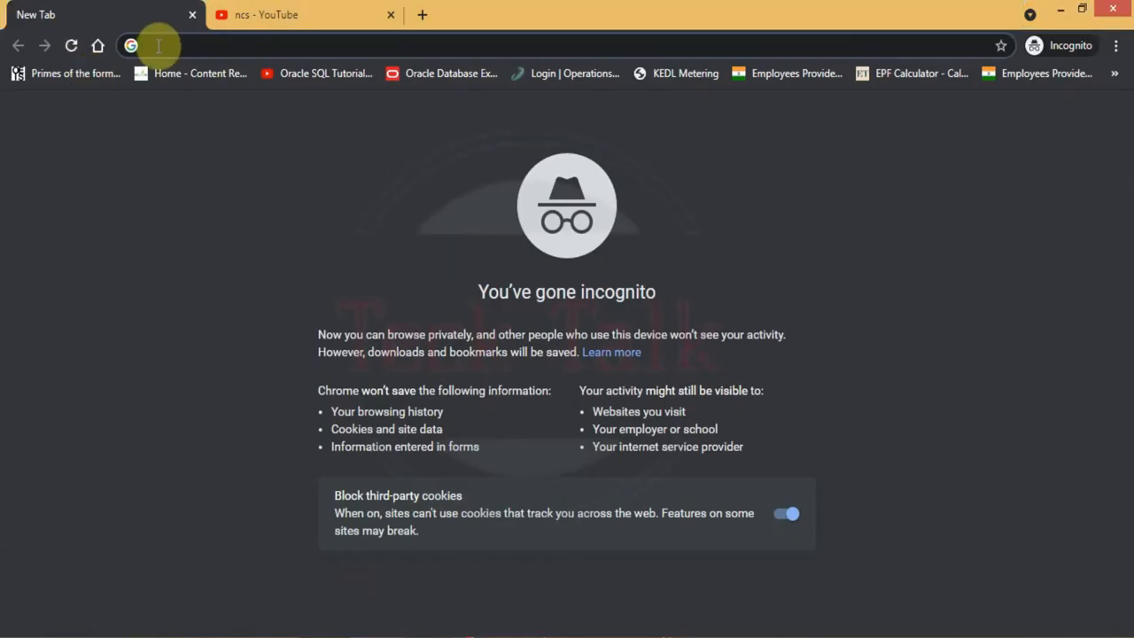
Search Google for 'obs' from the Chrome address bar.
type("obs")
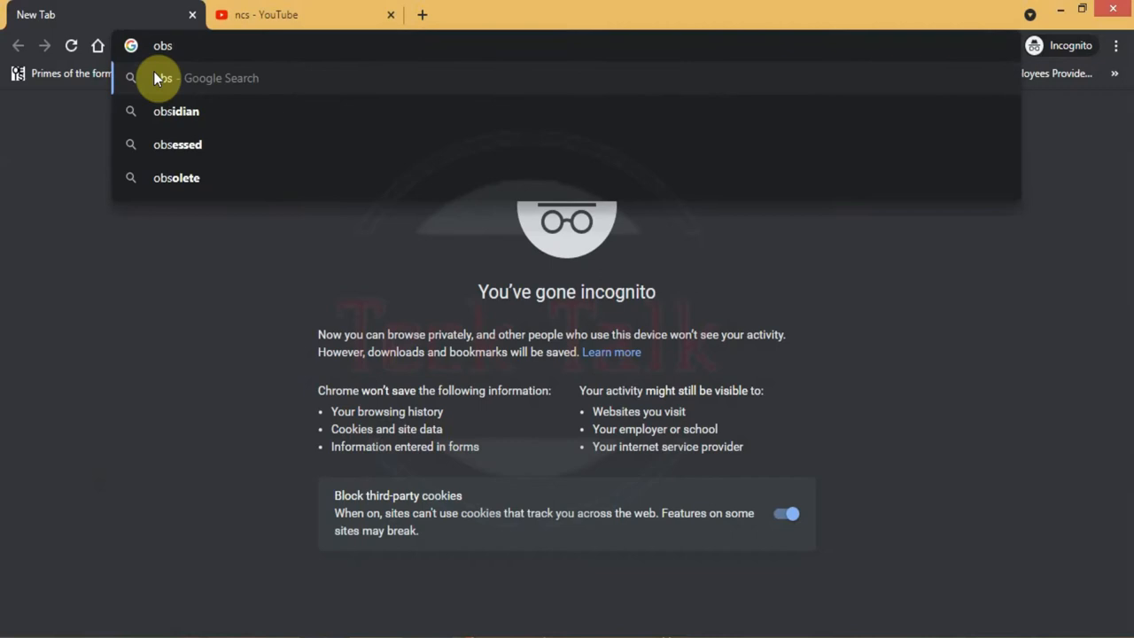
key("Return")
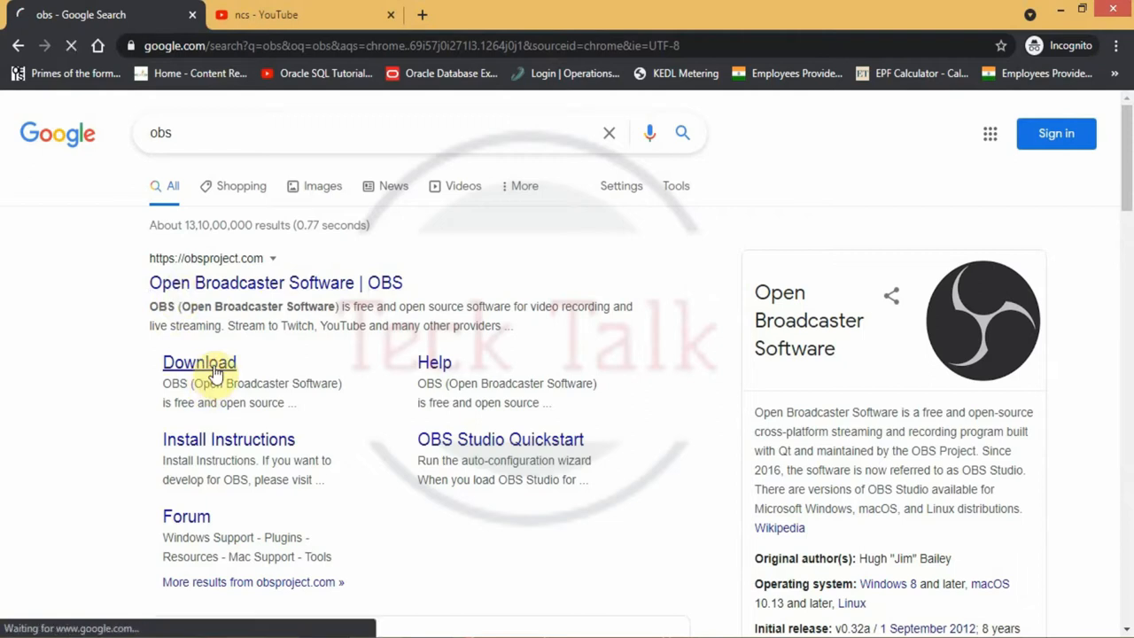
Download the Windows OBS Studio 26.1.1 installer from the OBS site into Downloads.
left_click(198, 362)
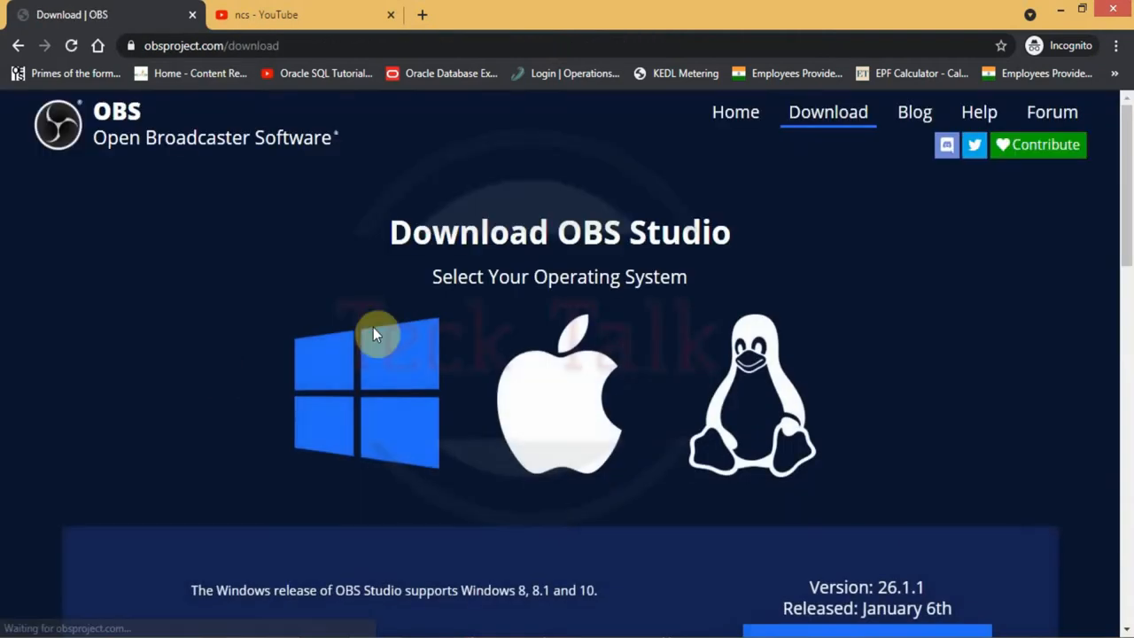
scroll("down", 3)
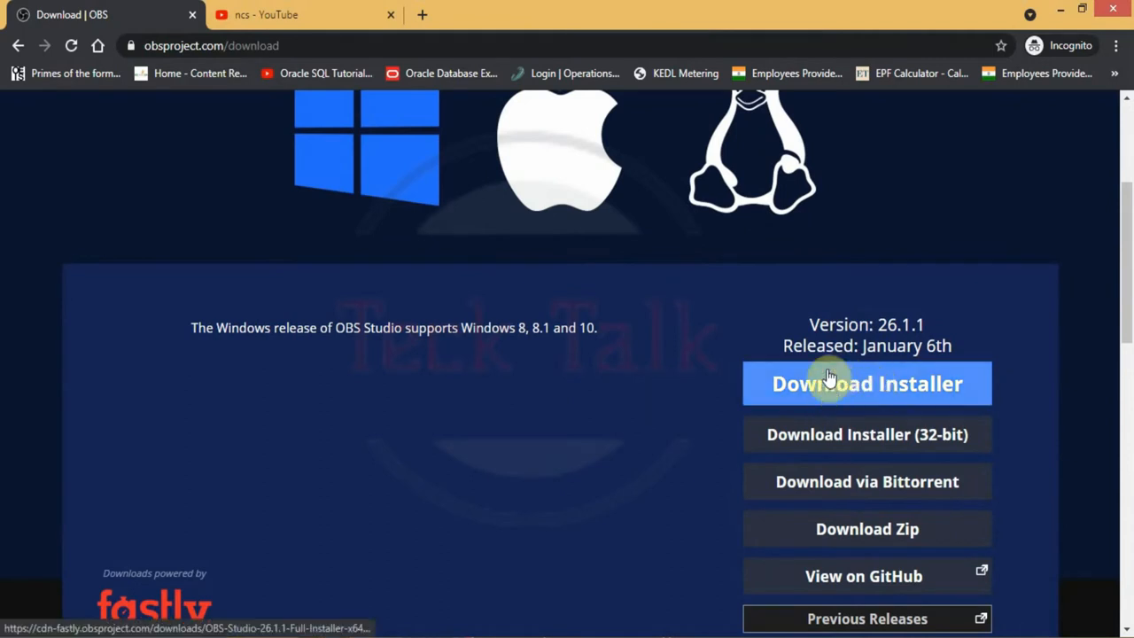
left_click(866, 384)
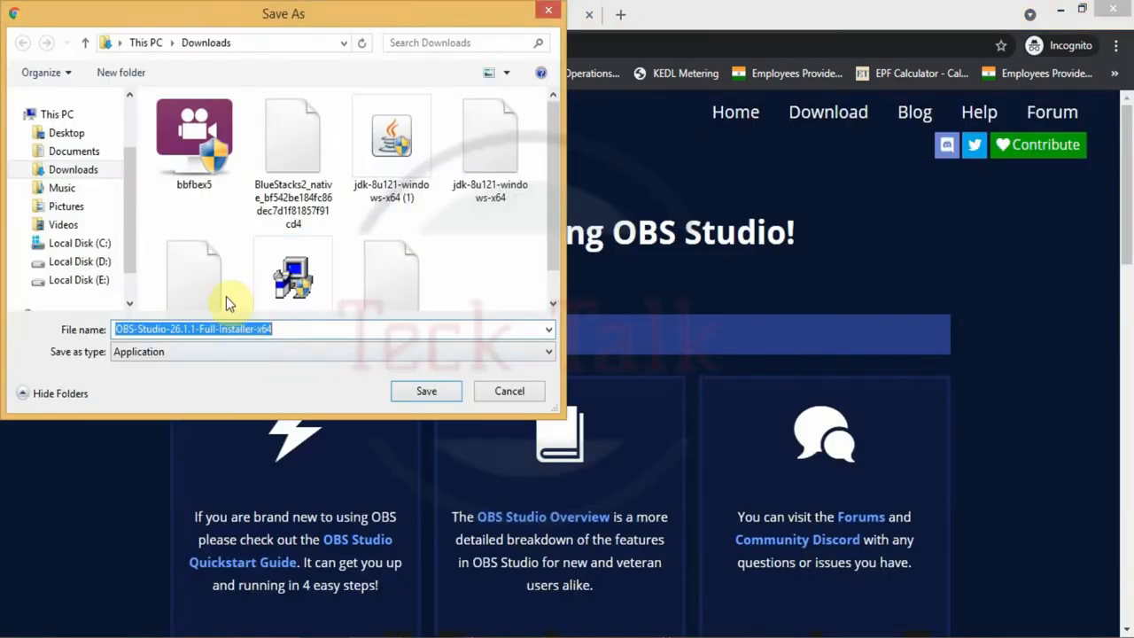
scroll("down", 3)
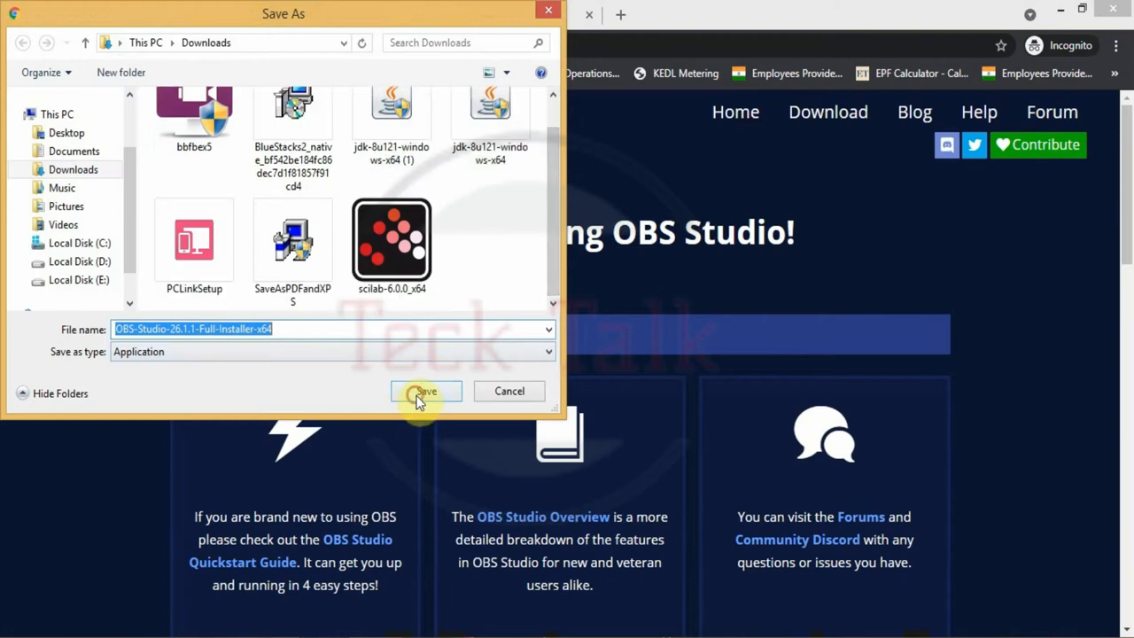
left_click(425, 390)
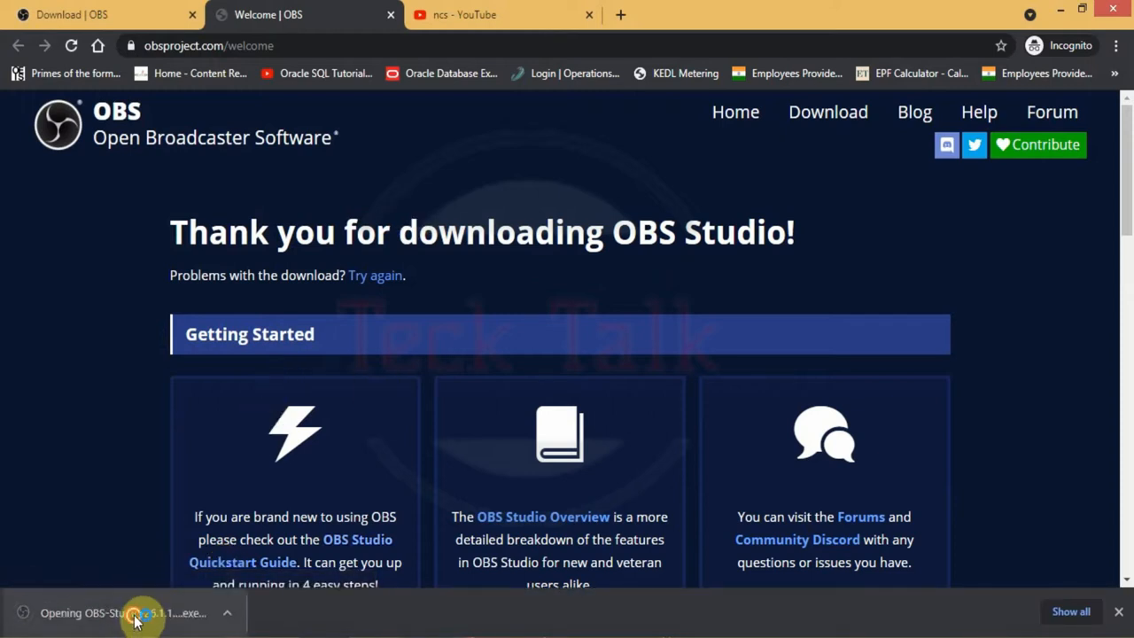
Launch the OBS installer, pass the welcome page, and accept fetching missing runtime components.
left_click(124, 612)
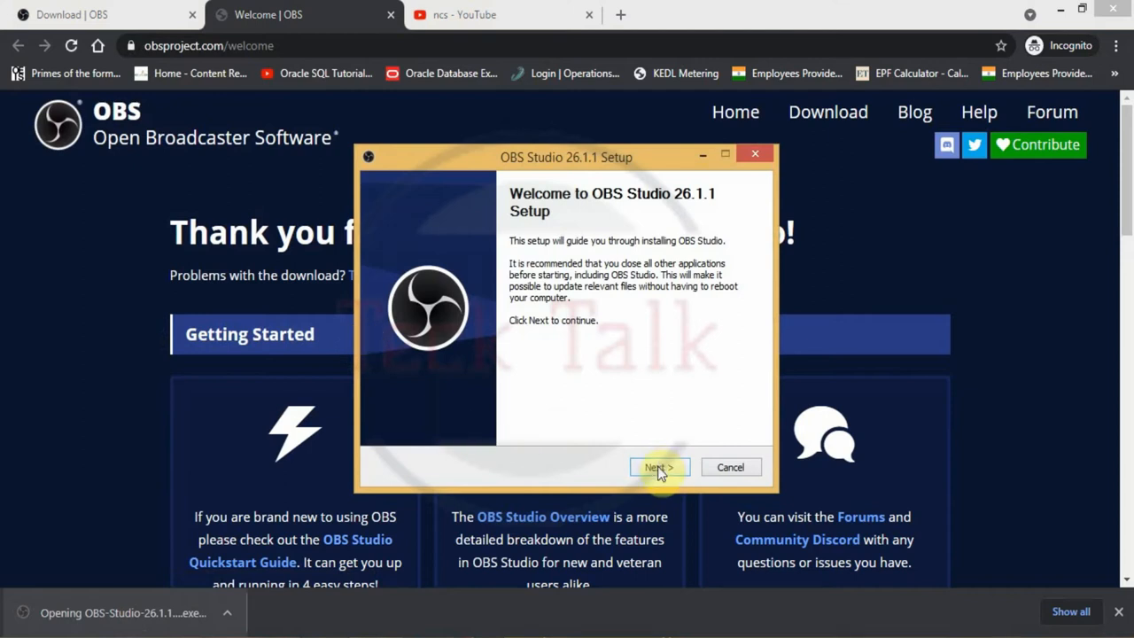
left_click(659, 466)
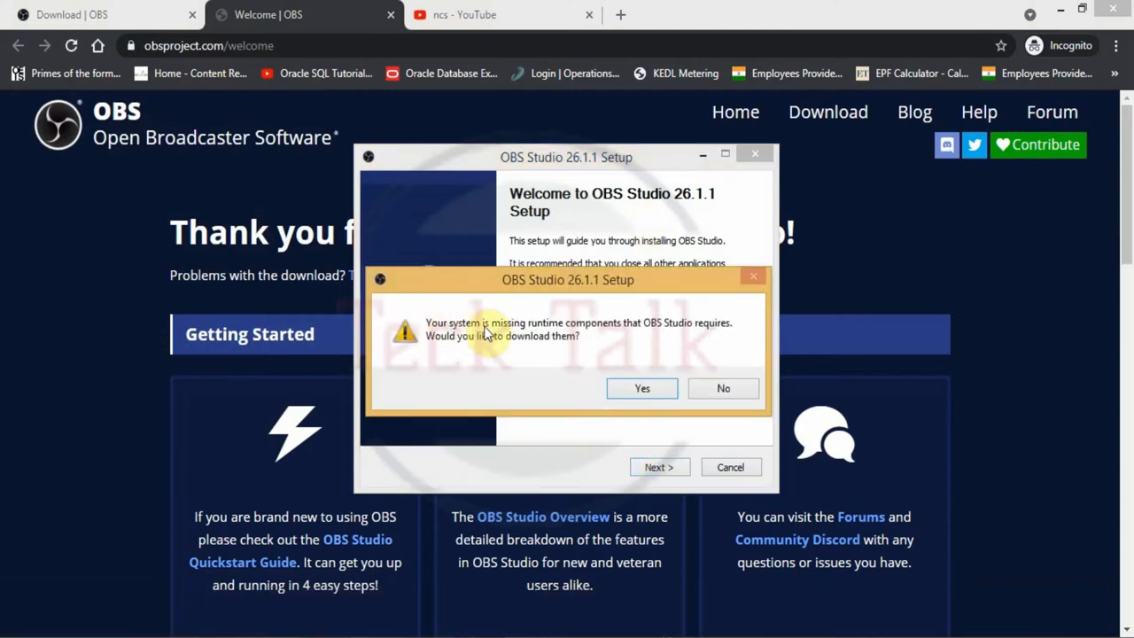
mouse_move(586, 377)
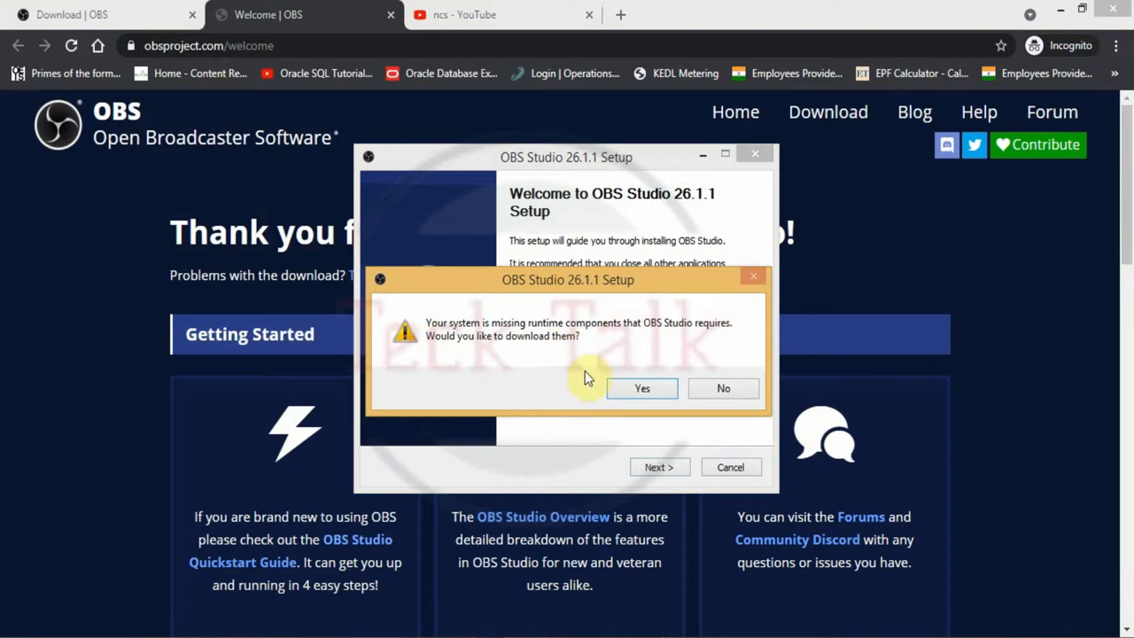
left_click(641, 388)
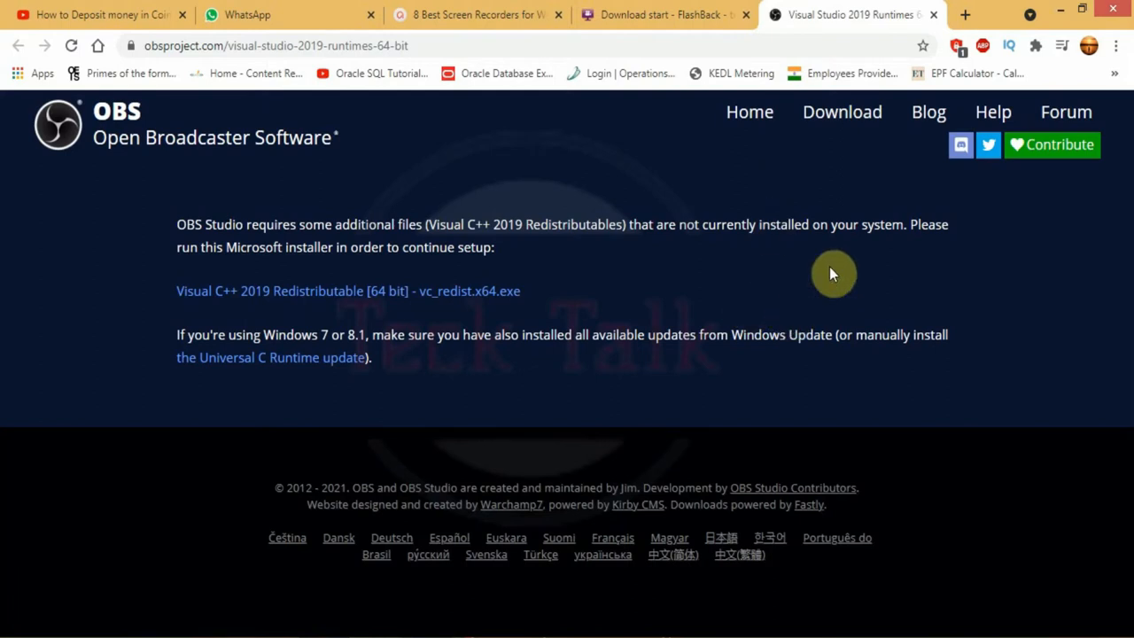
mouse_move(340, 290)
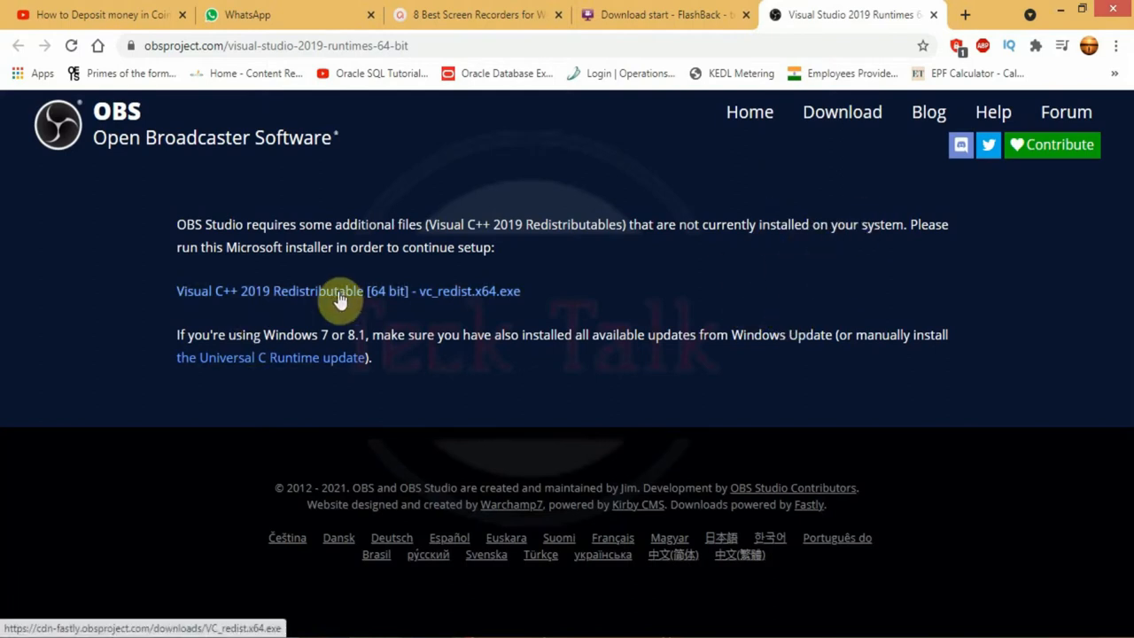
mouse_move(446, 397)
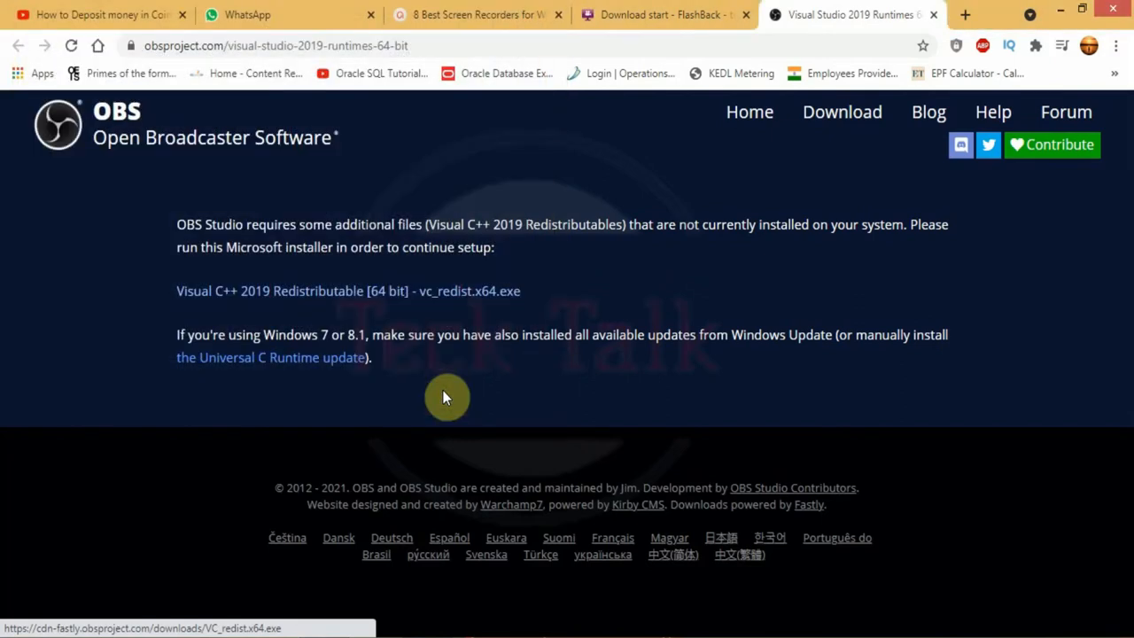
Install Visual C++ 2015-2019 Redistributable (x64), then relaunch OBS-Studio-26.1.1-Full-Installer-x64 from Downloads.
left_click(347, 291)
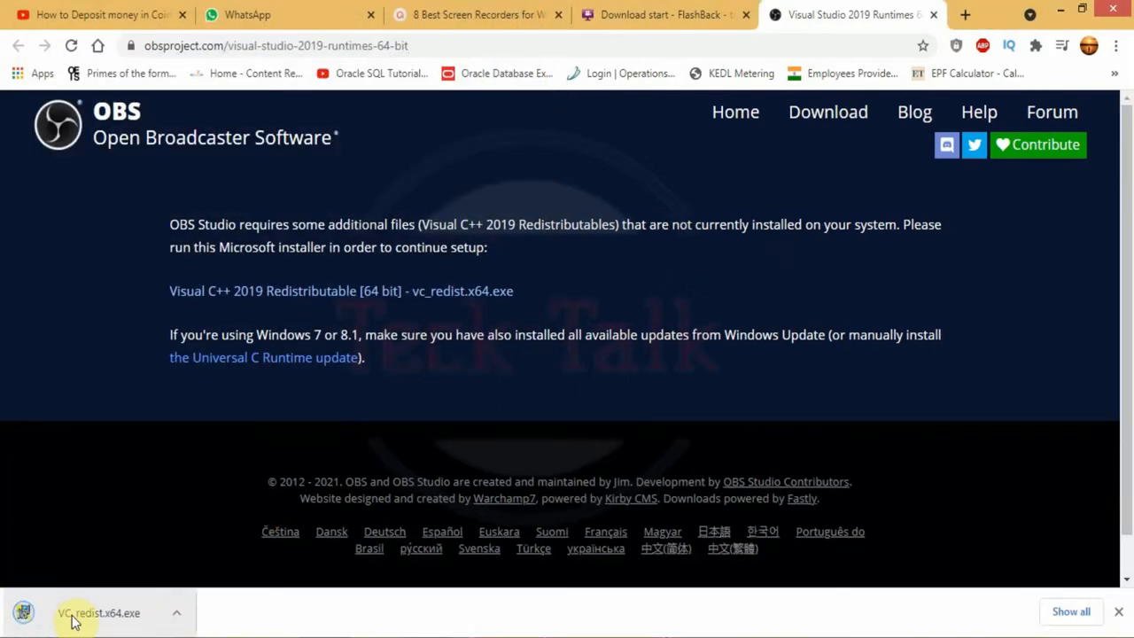
left_click(97, 612)
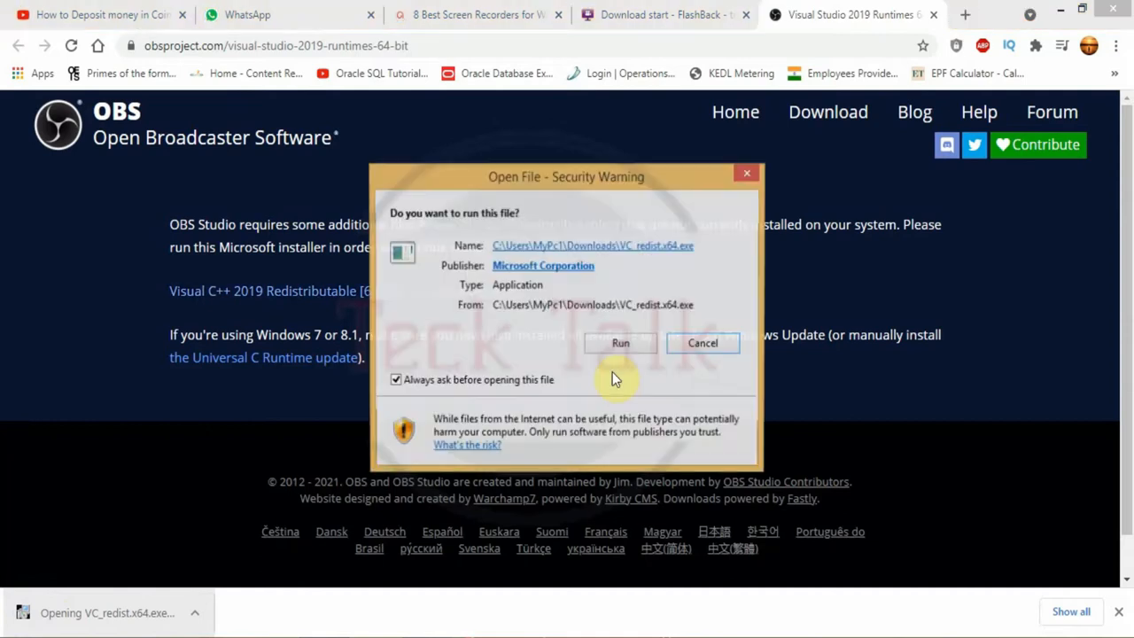
left_click(620, 343)
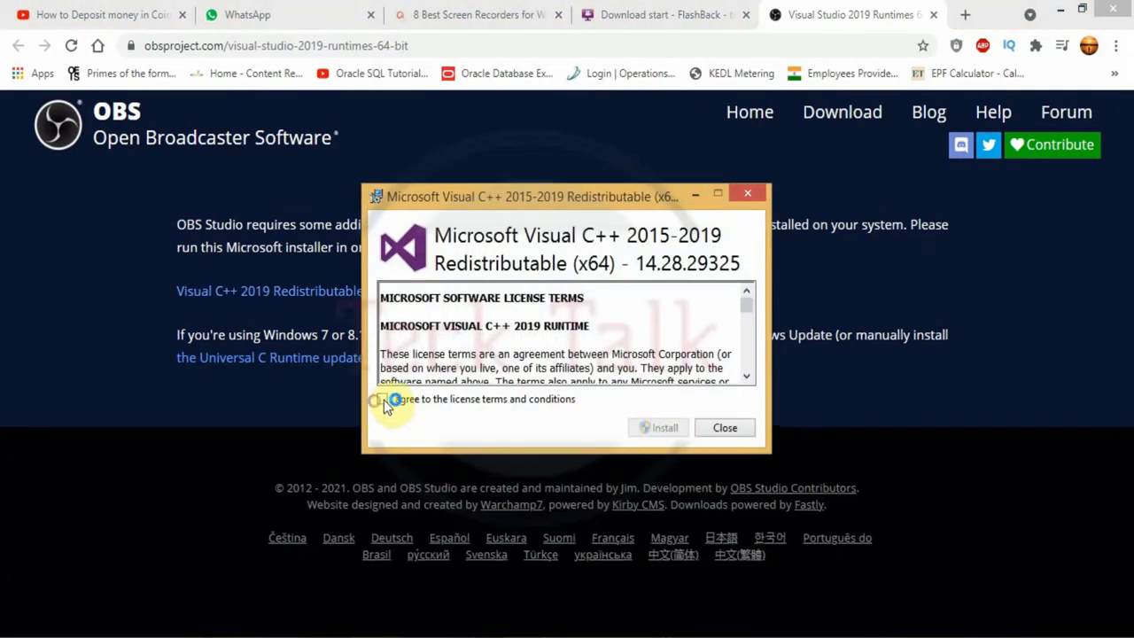
left_click(664, 427)
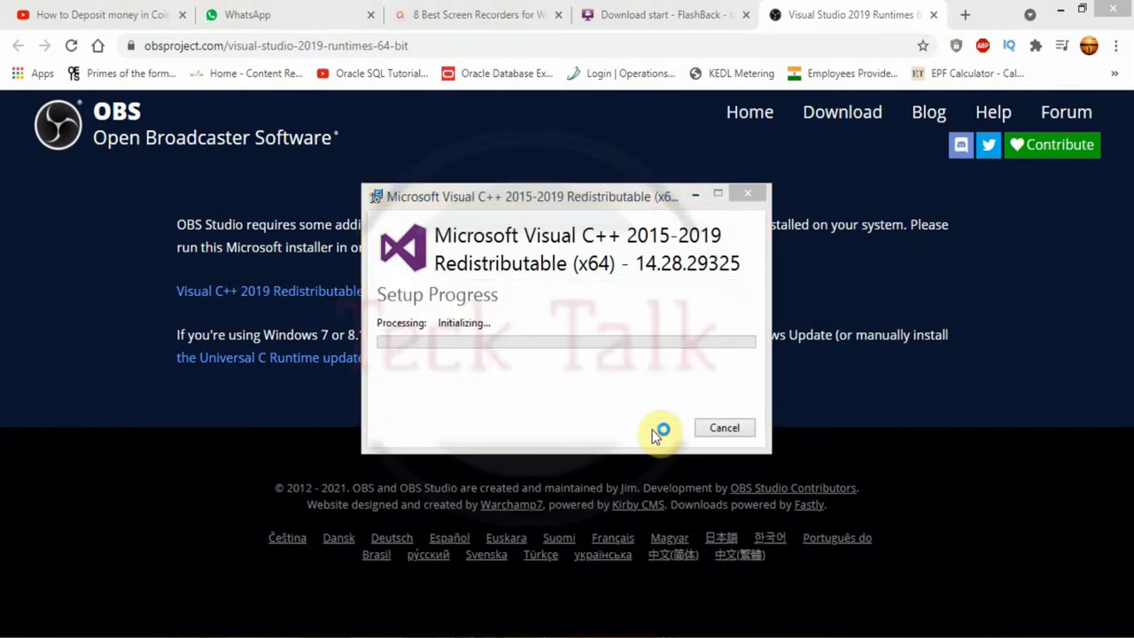
mouse_move(620, 317)
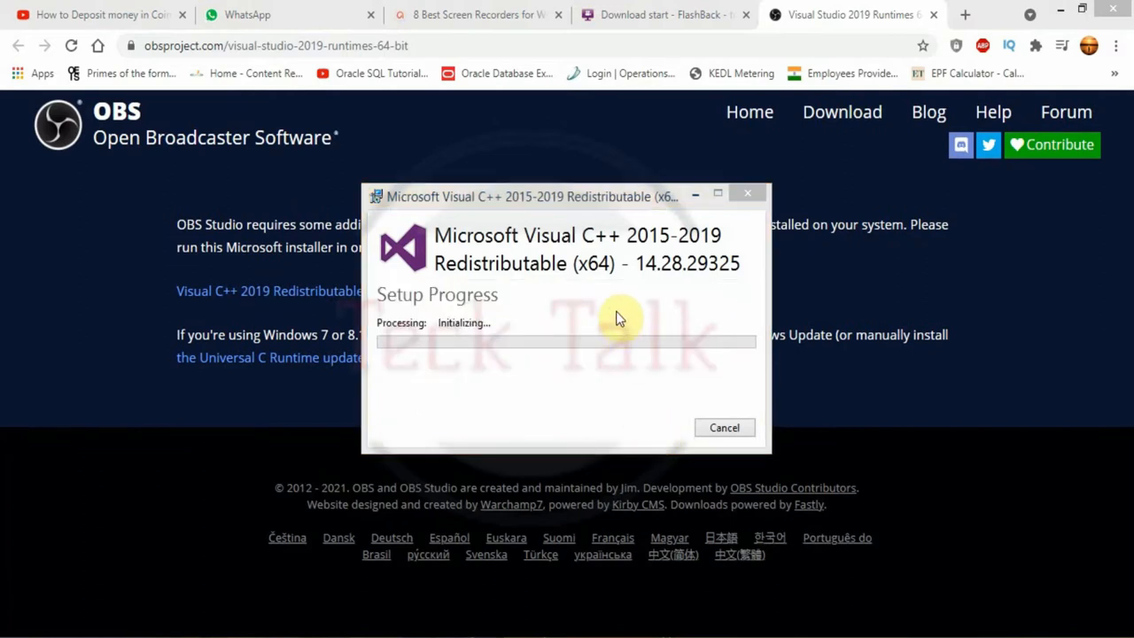
mouse_move(936, 15)
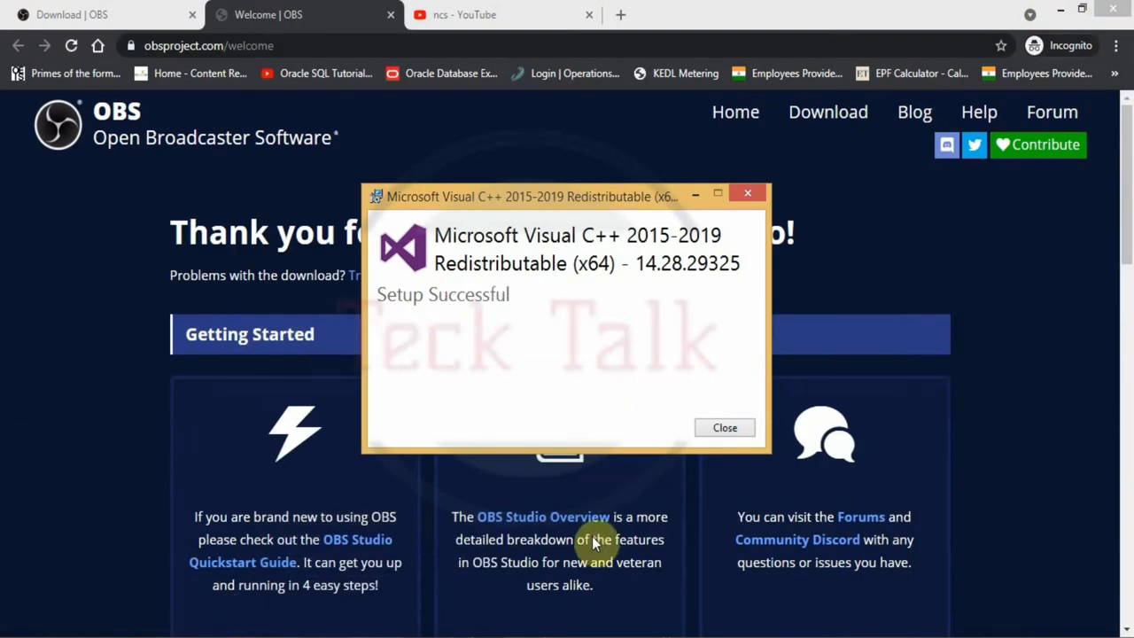
mouse_move(532, 371)
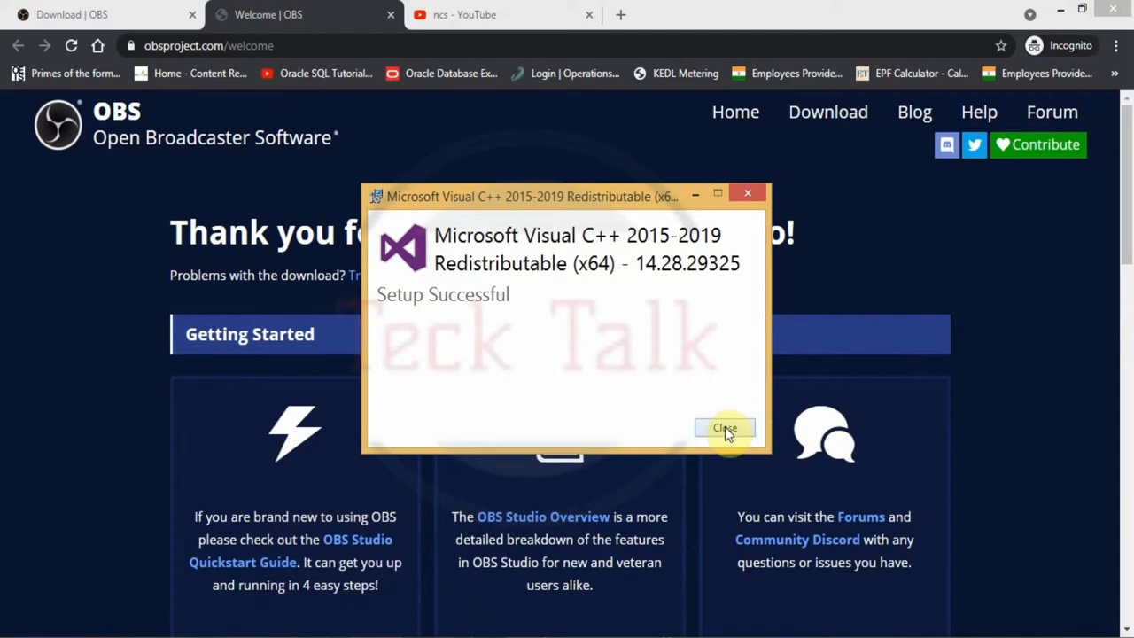
left_click(723, 428)
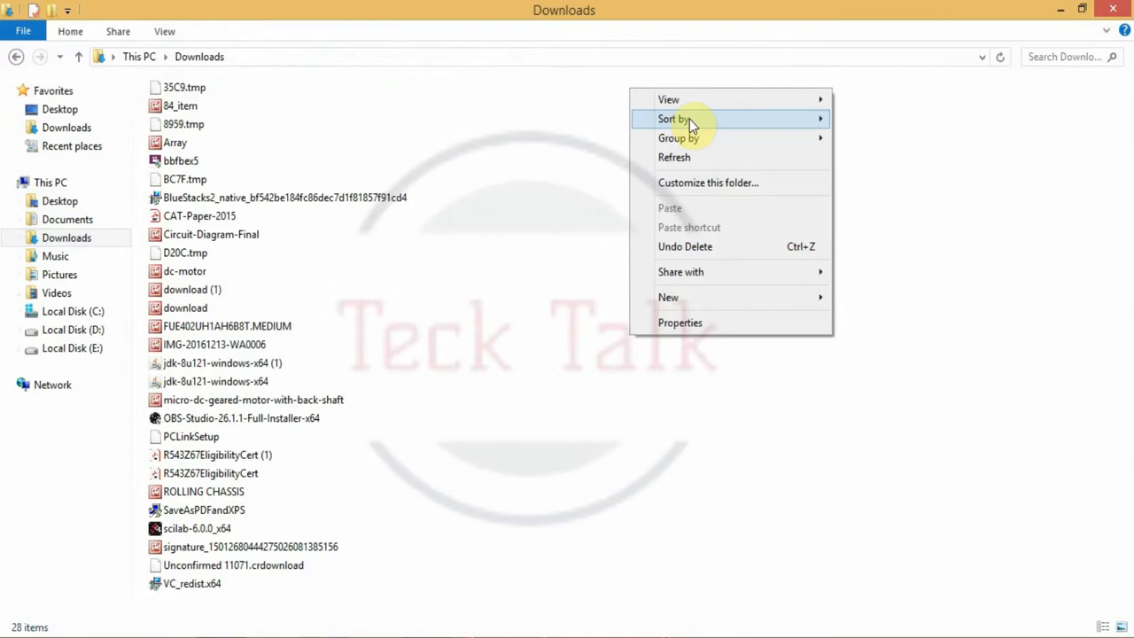
left_click(672, 119)
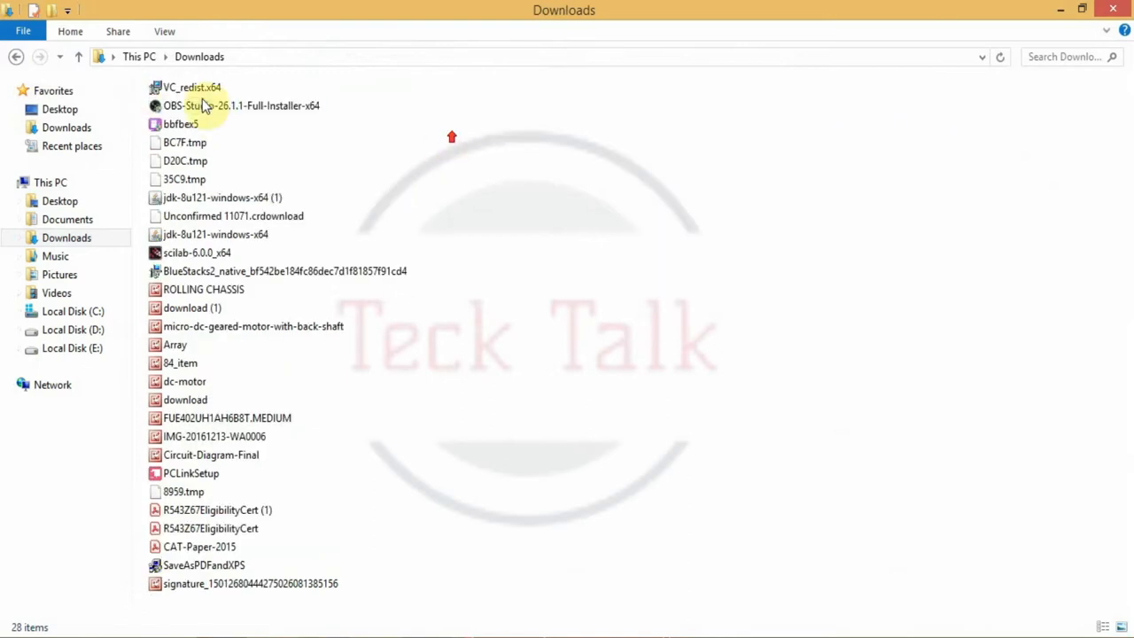
double_click(241, 105)
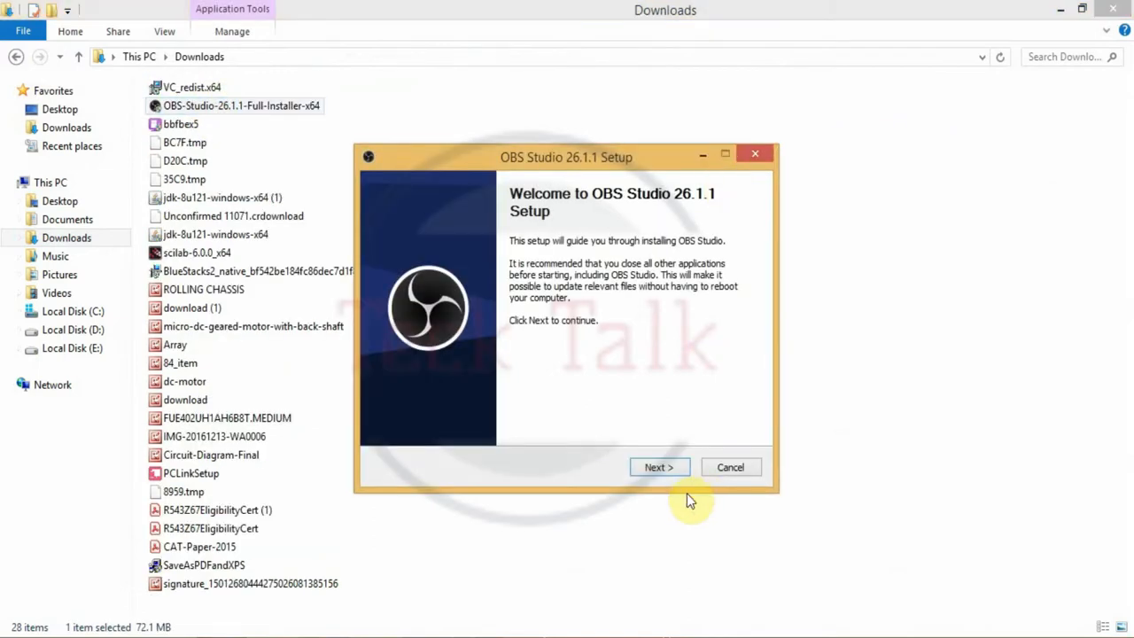
Install OBS Studio 26.1.1 to the default folder with 'Launch OBS Studio' unticked.
left_click(659, 466)
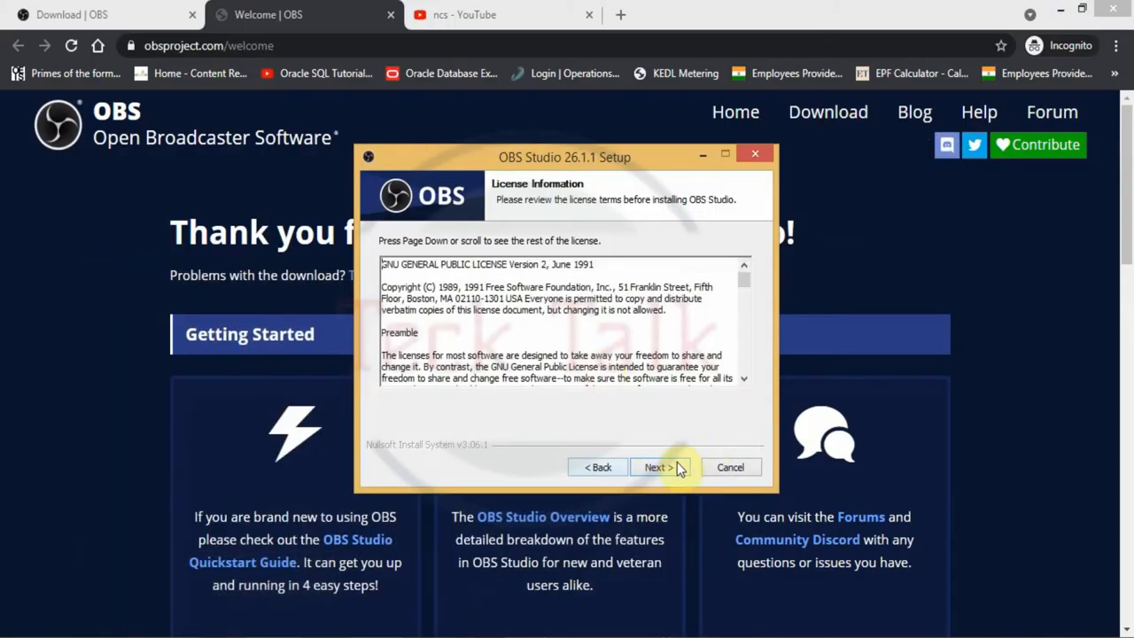
left_click(659, 466)
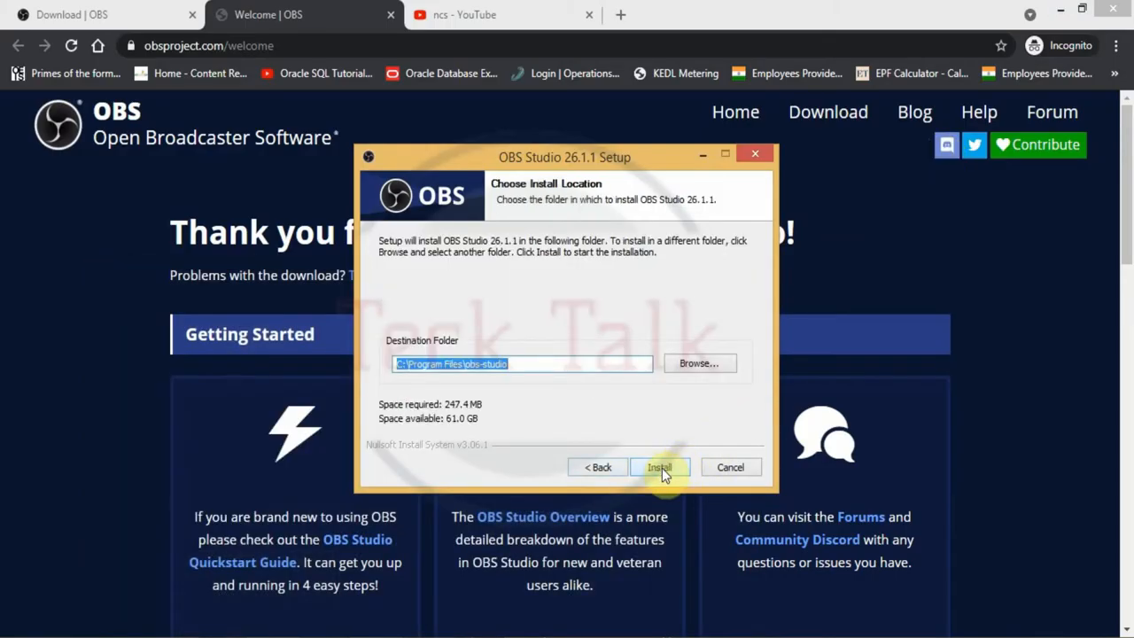
left_click(659, 467)
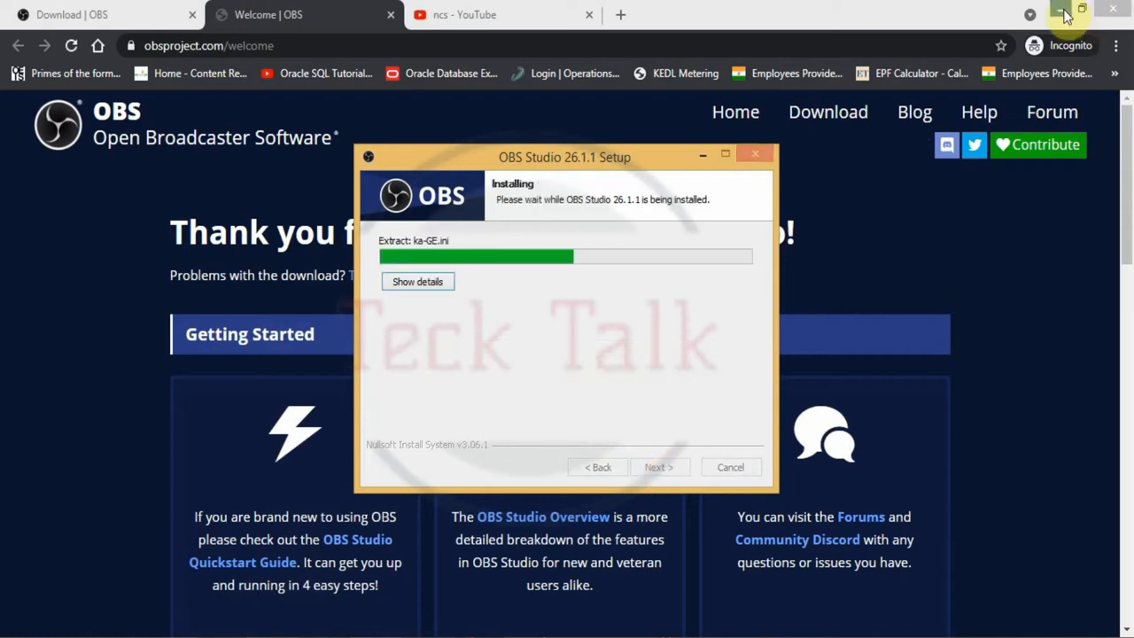
left_click(1081, 9)
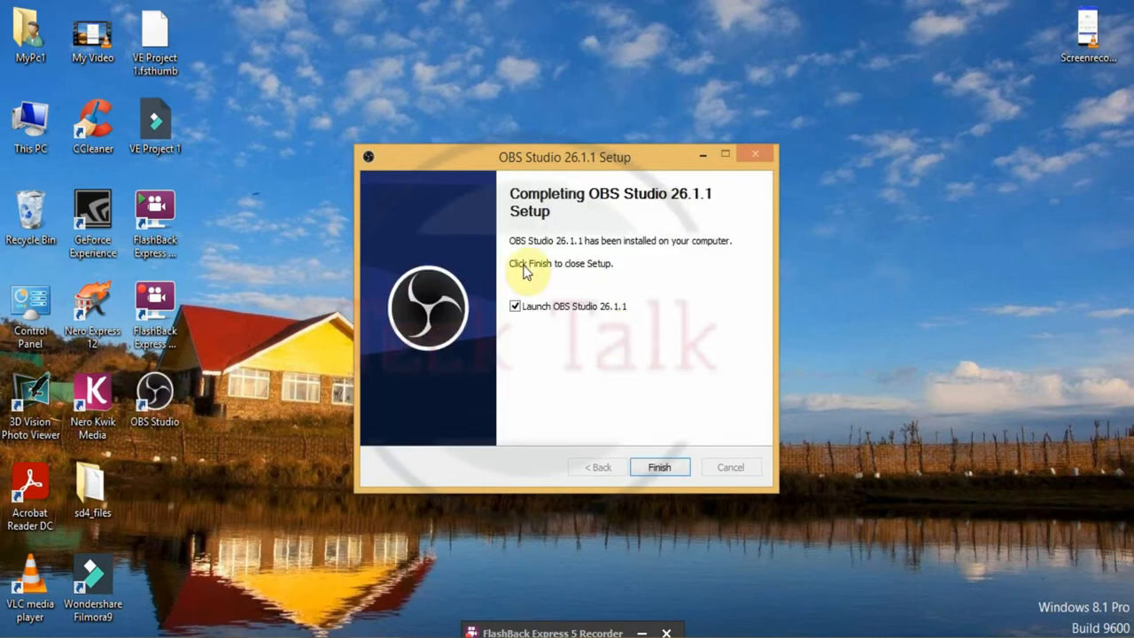
left_click(515, 306)
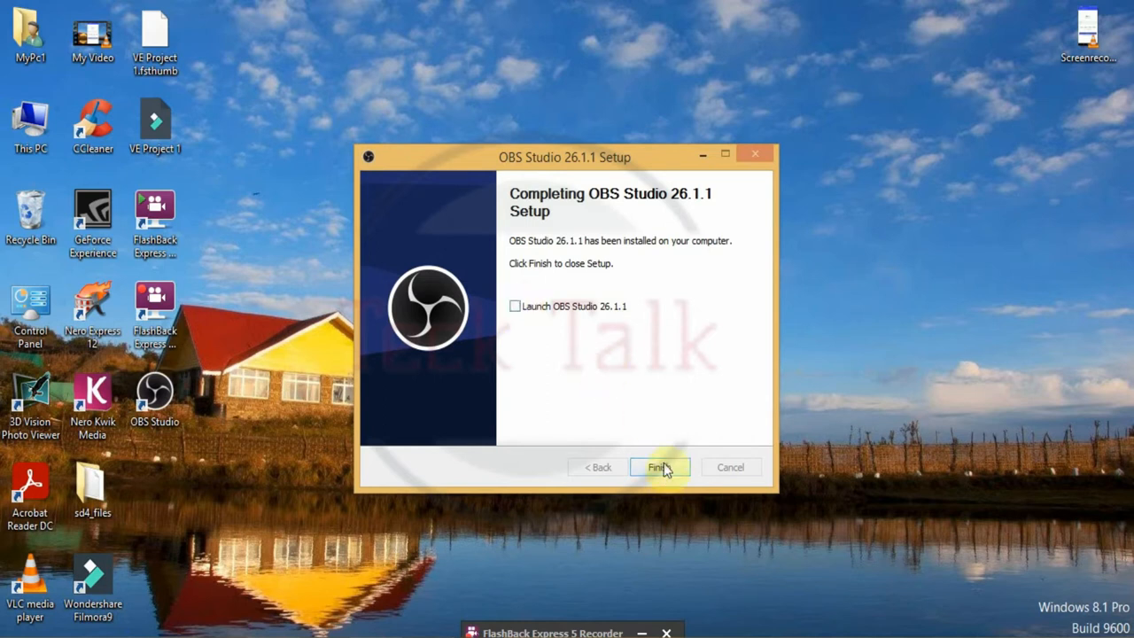
mouse_move(687, 478)
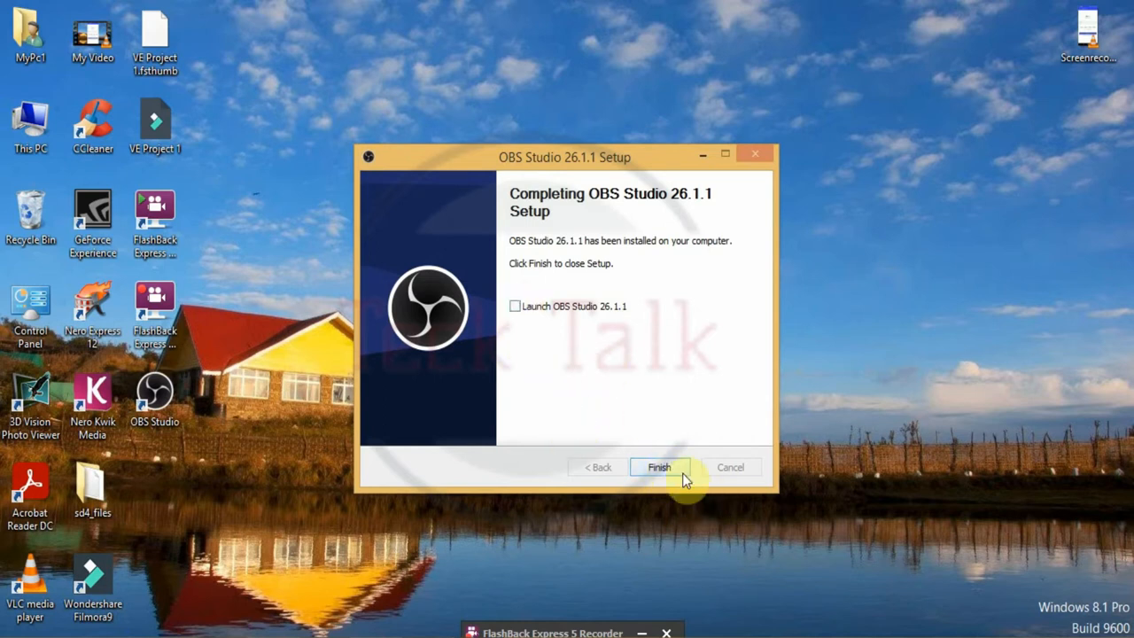
left_click(658, 467)
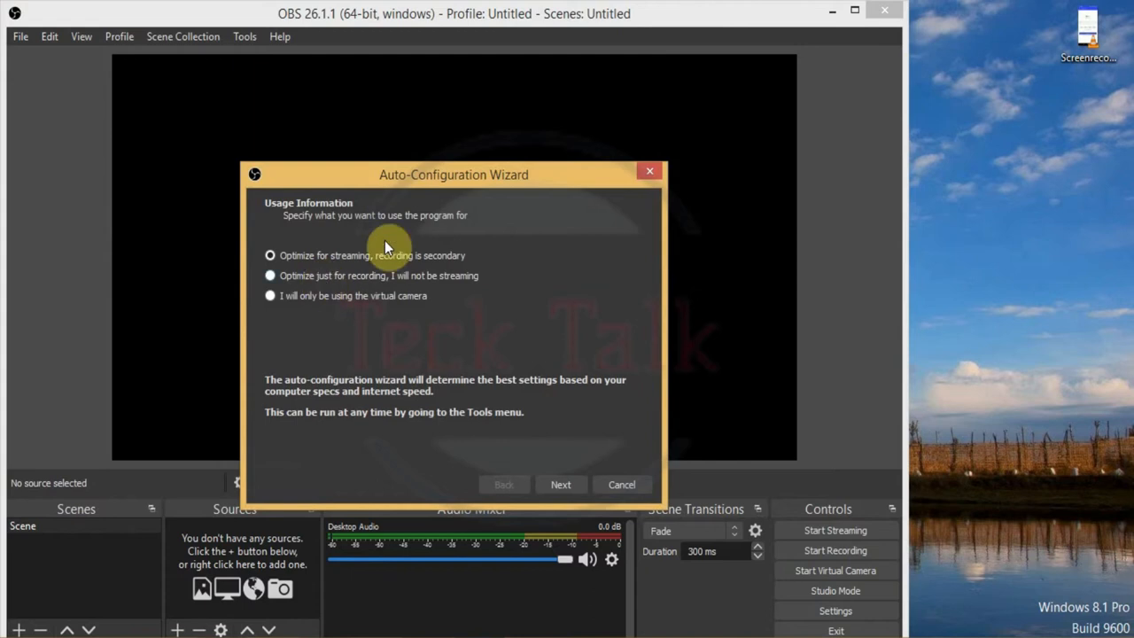
Cancel the Auto-Configuration Wizard and maximize the OBS Studio main window.
left_click(621, 483)
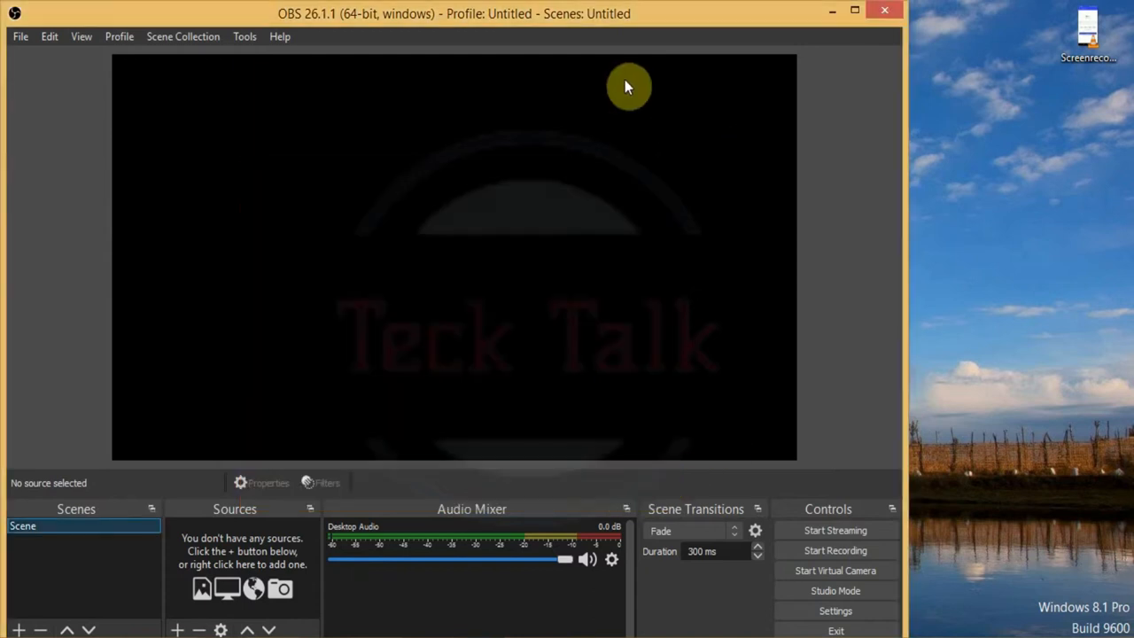
left_click(855, 9)
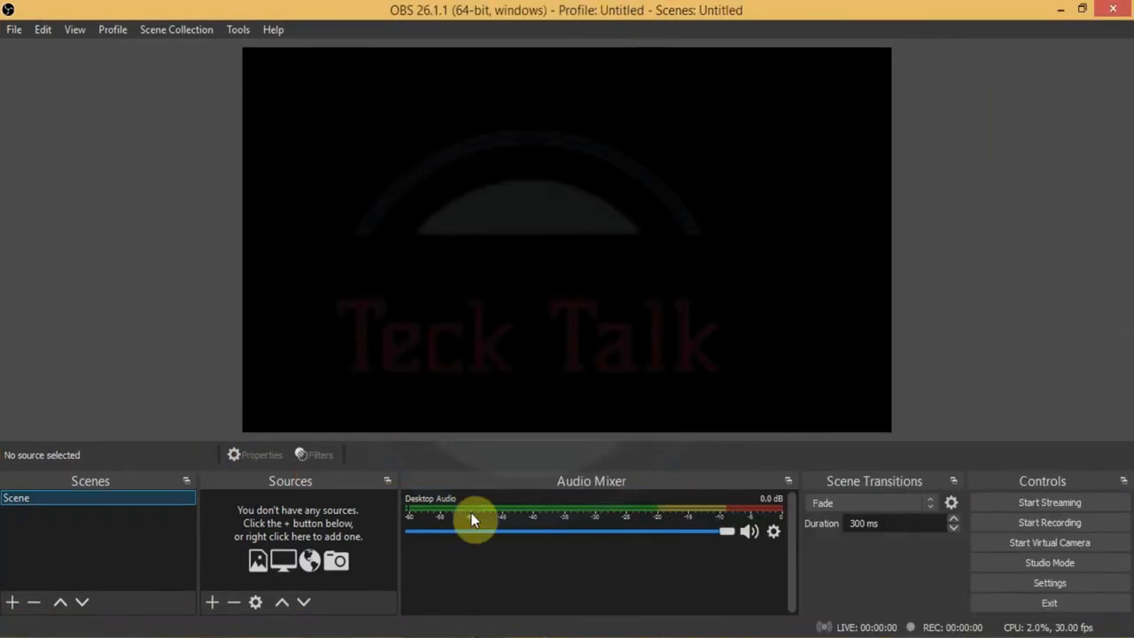
mouse_move(256, 540)
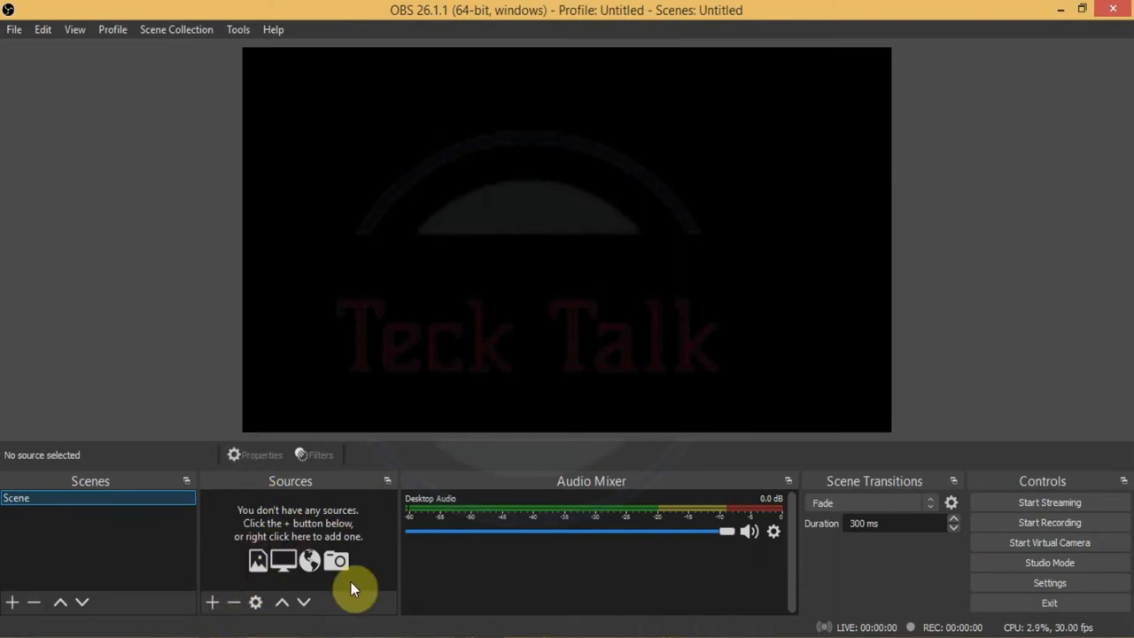
mouse_move(232, 602)
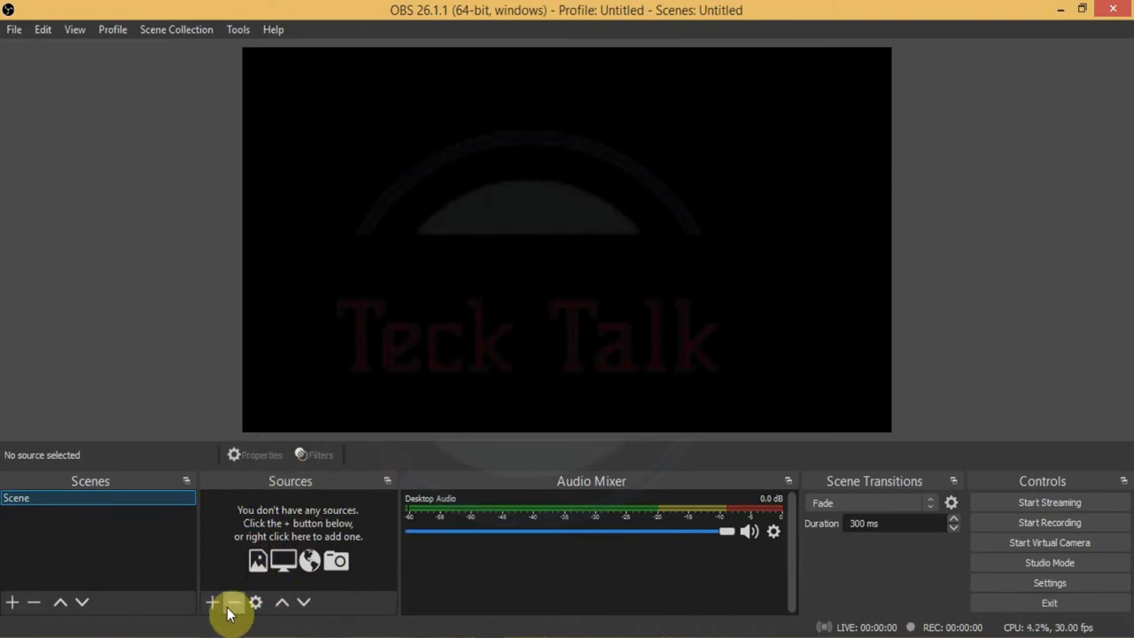
Create a new Display Capture source from the Sources + menu.
left_click(212, 601)
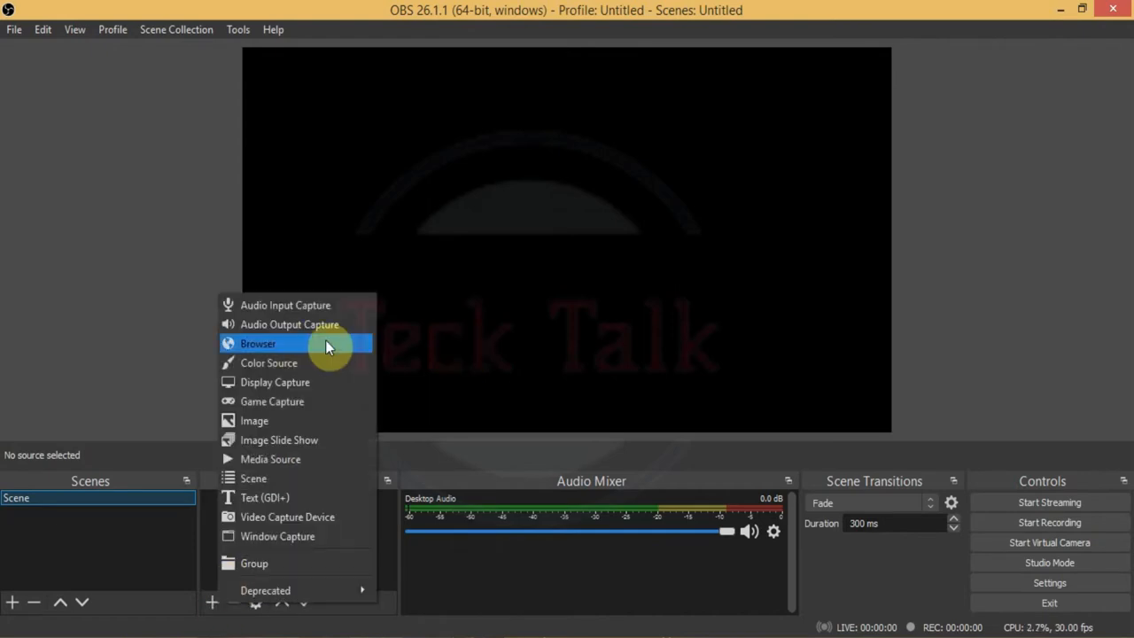
mouse_move(261, 401)
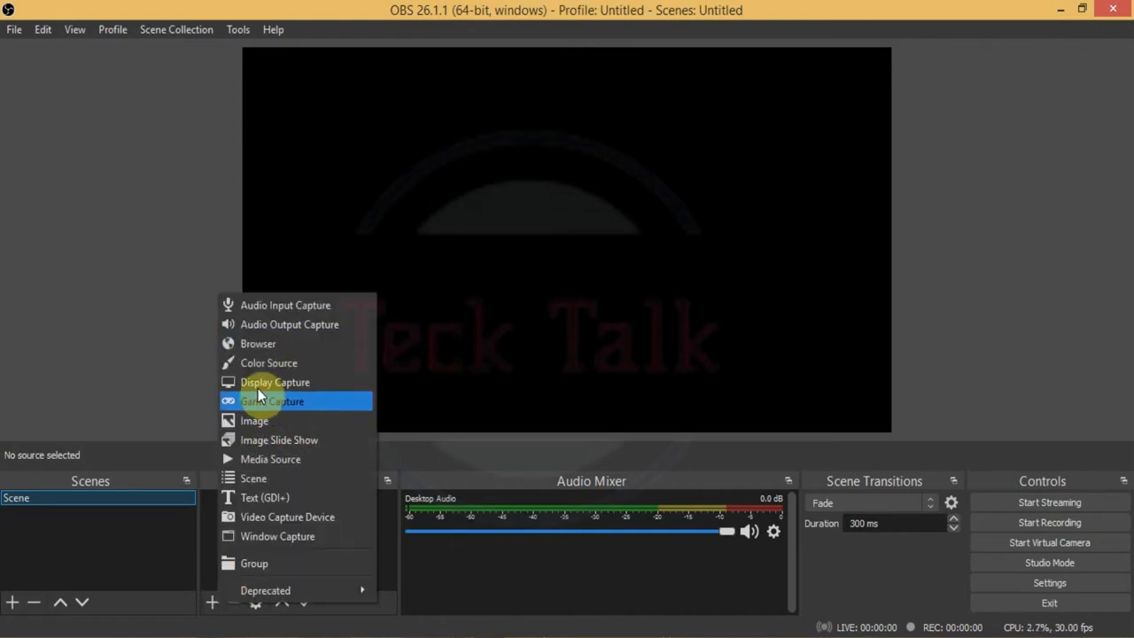
left_click(274, 382)
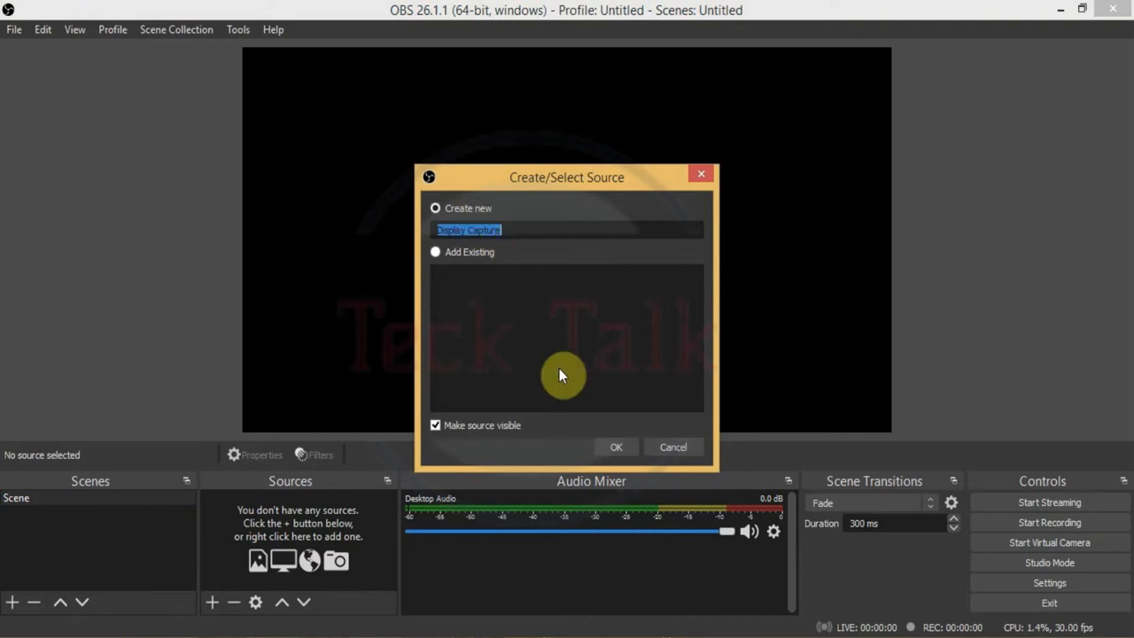
mouse_move(410, 307)
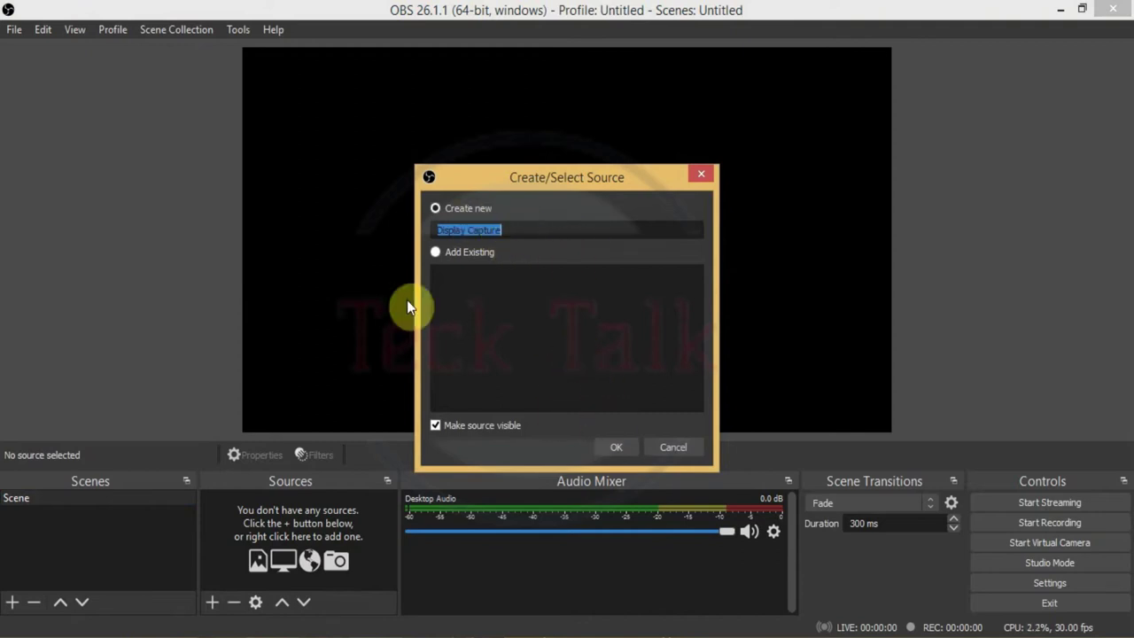
mouse_move(617, 449)
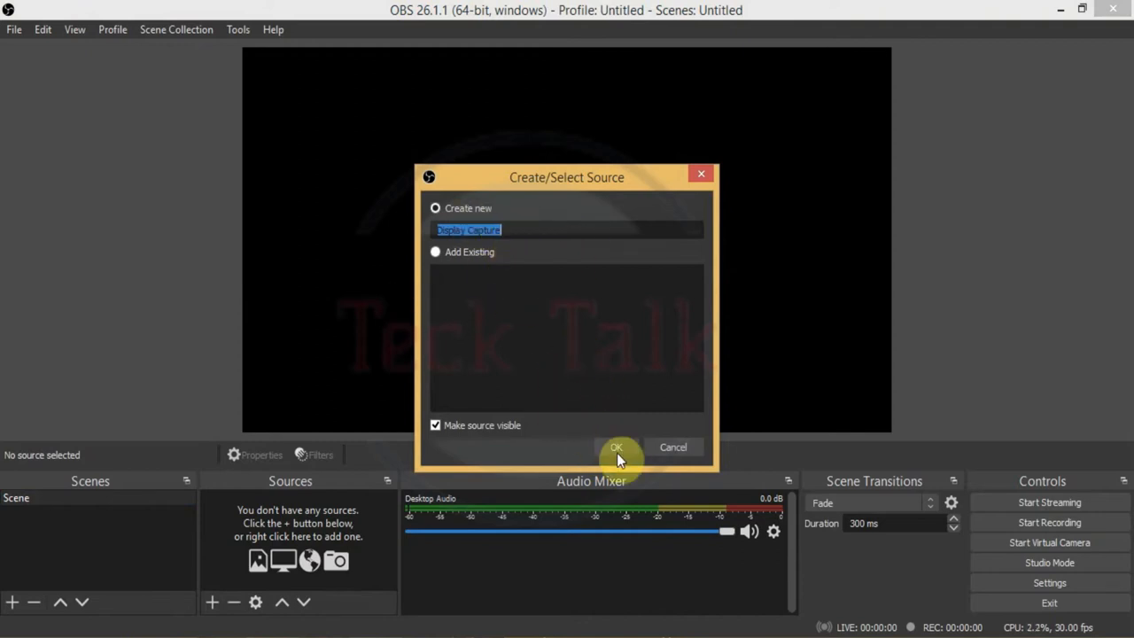
left_click(617, 448)
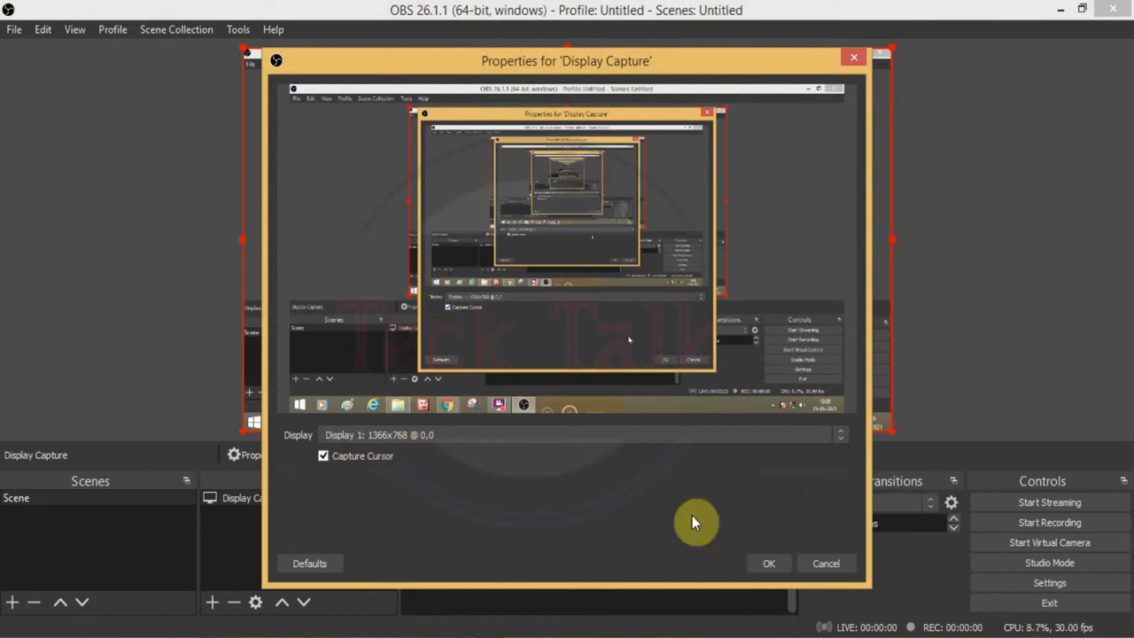
Accept the Display Capture properties so the desktop appears in the preview.
left_click(767, 564)
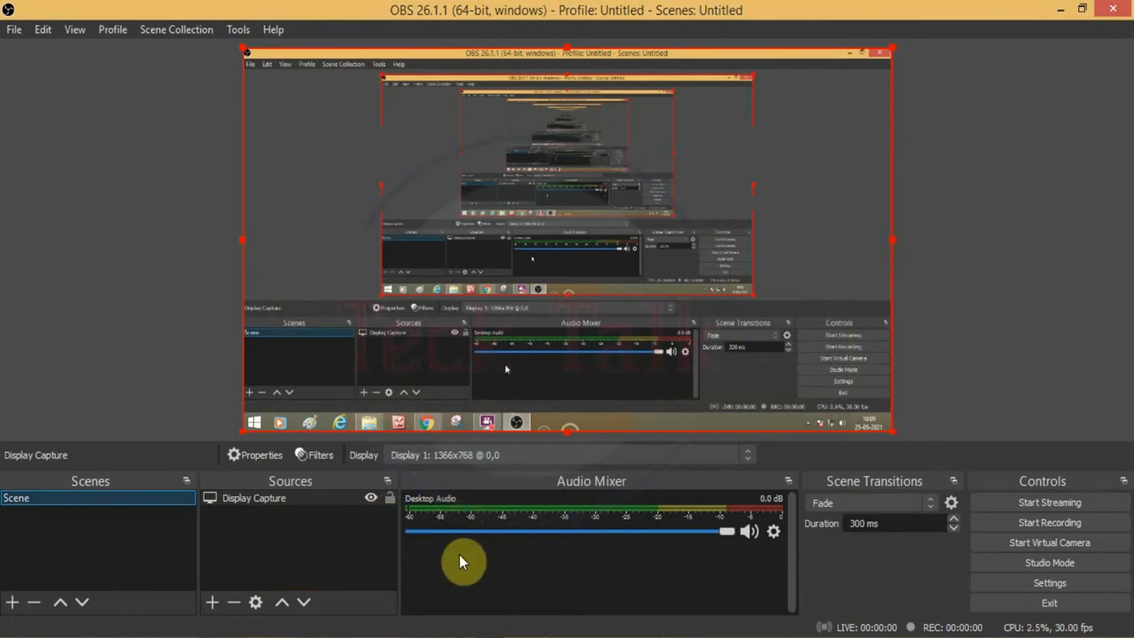
mouse_move(448, 518)
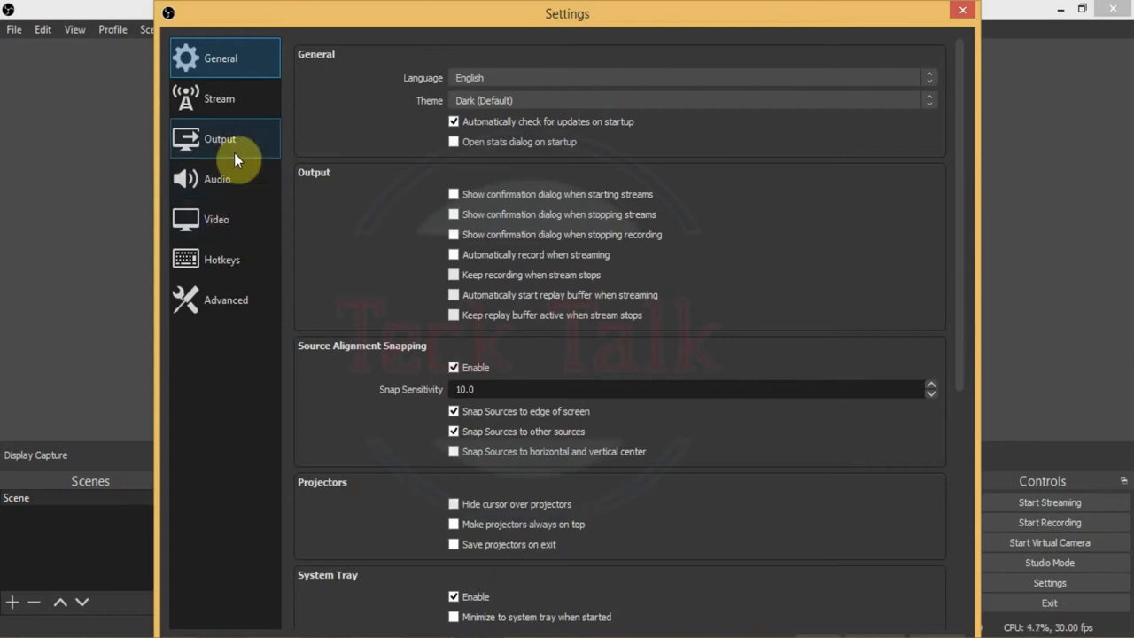
Review the Audio settings, then view Video: 1366x768 canvas, 1092x614 output, 30 FPS.
left_click(217, 179)
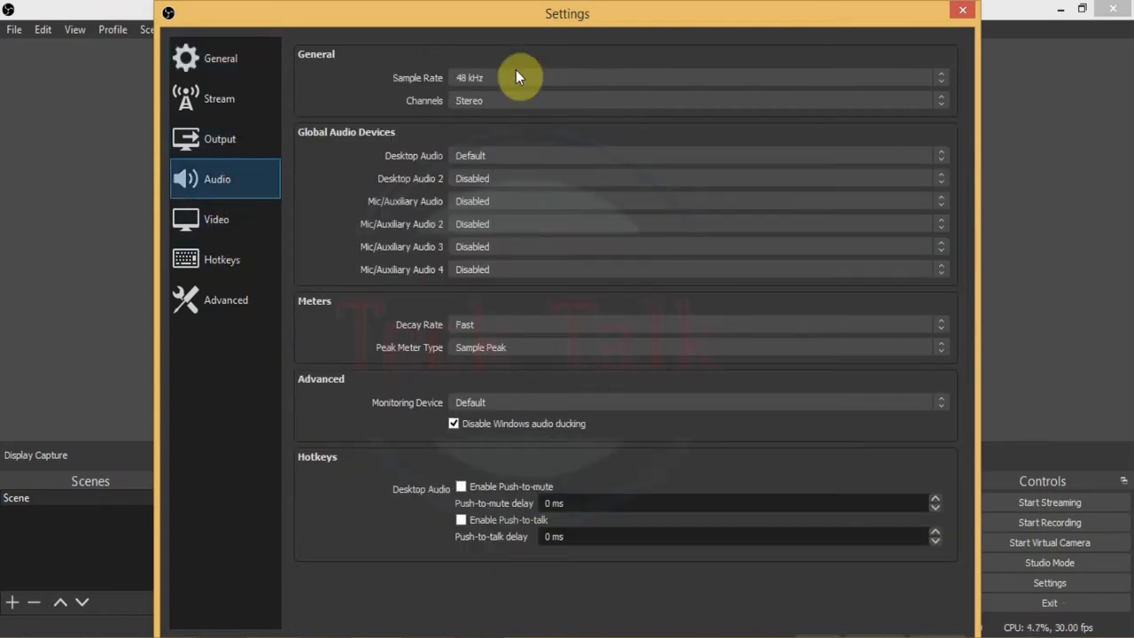
mouse_move(483, 203)
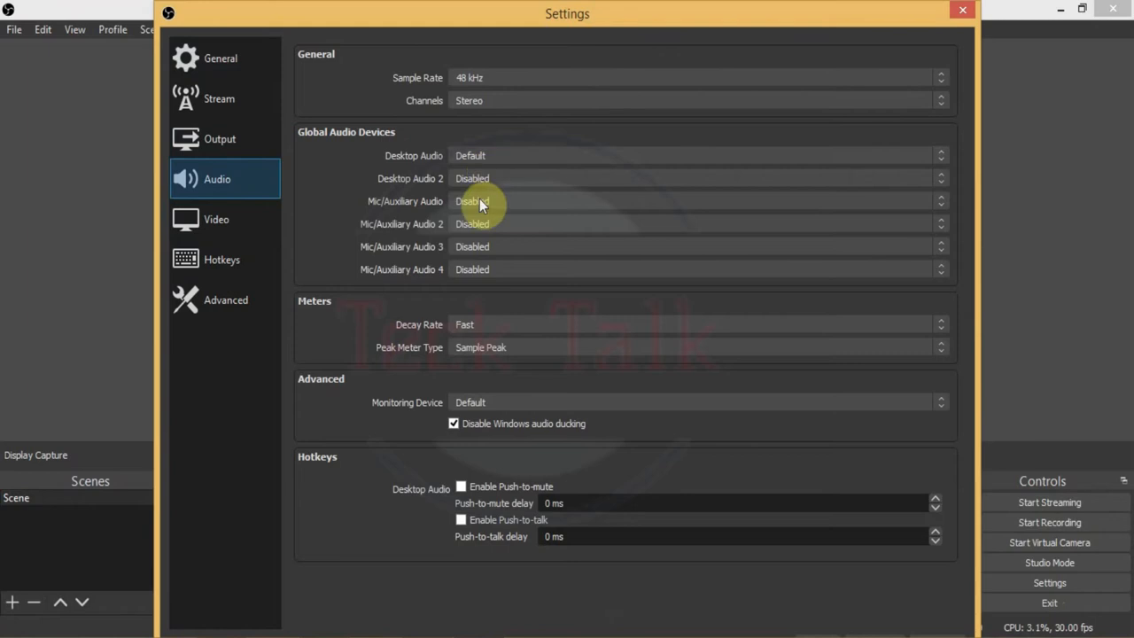
mouse_move(425, 392)
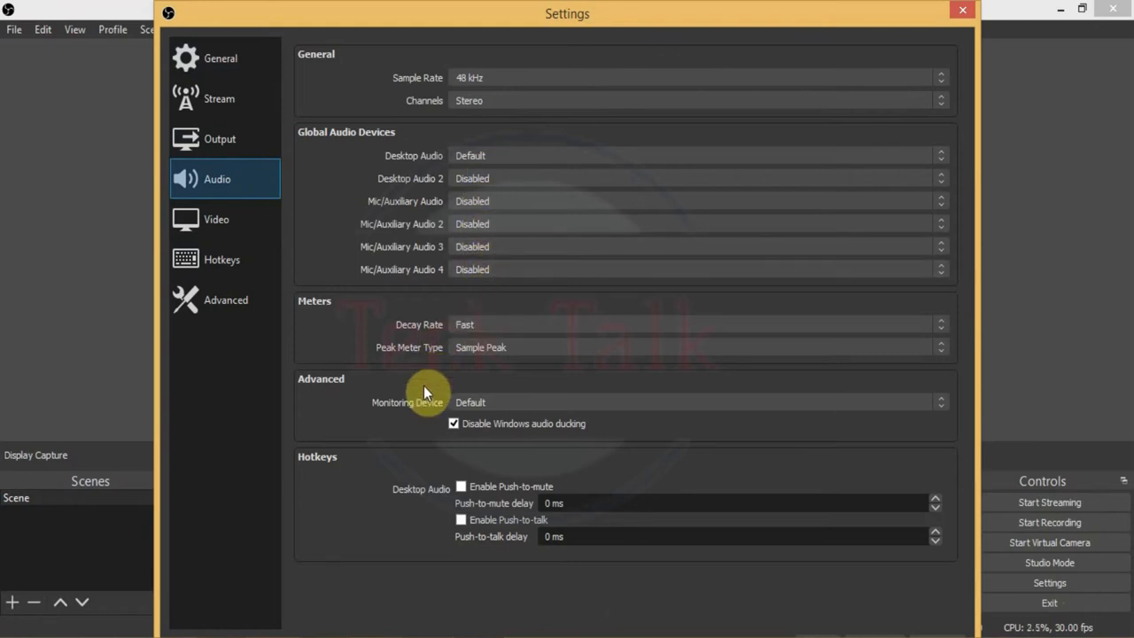
mouse_move(474, 155)
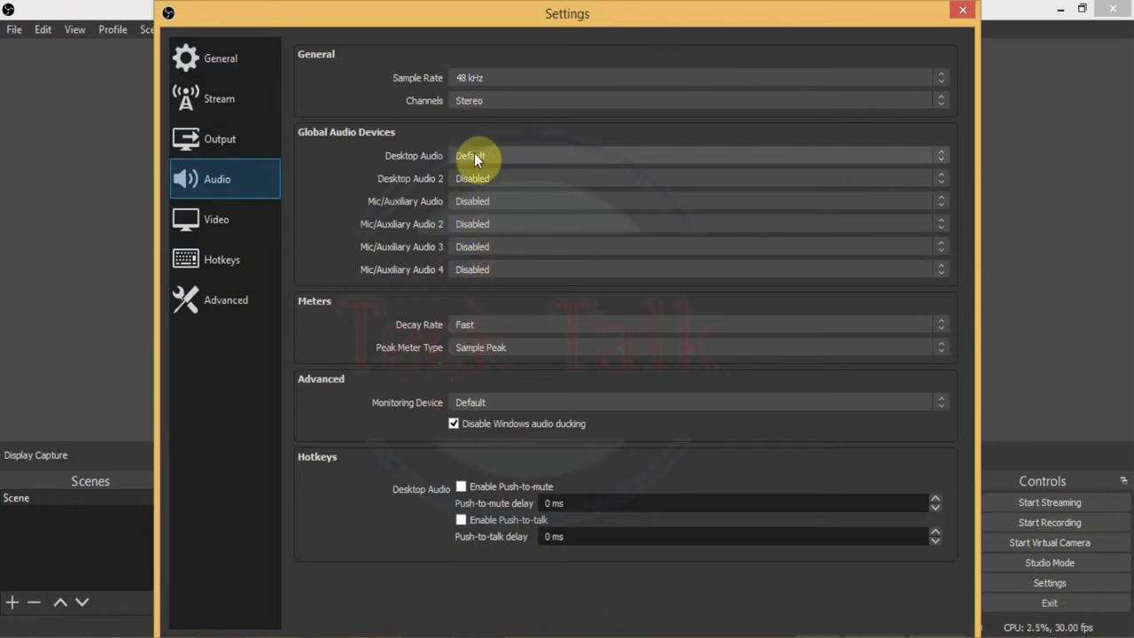
mouse_move(558, 170)
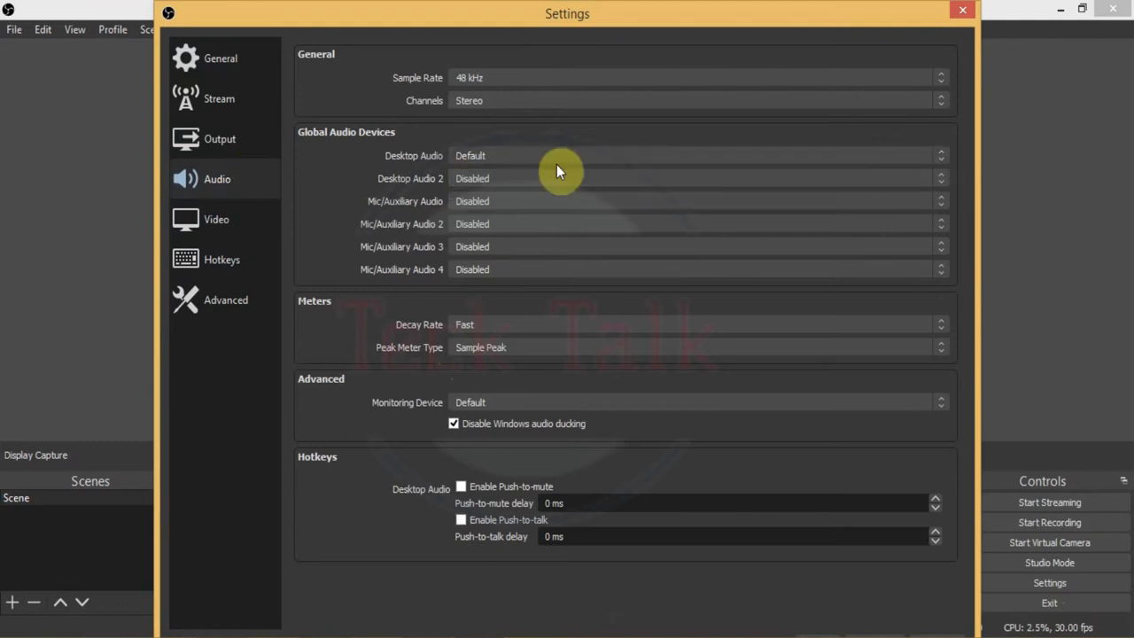
mouse_move(432, 341)
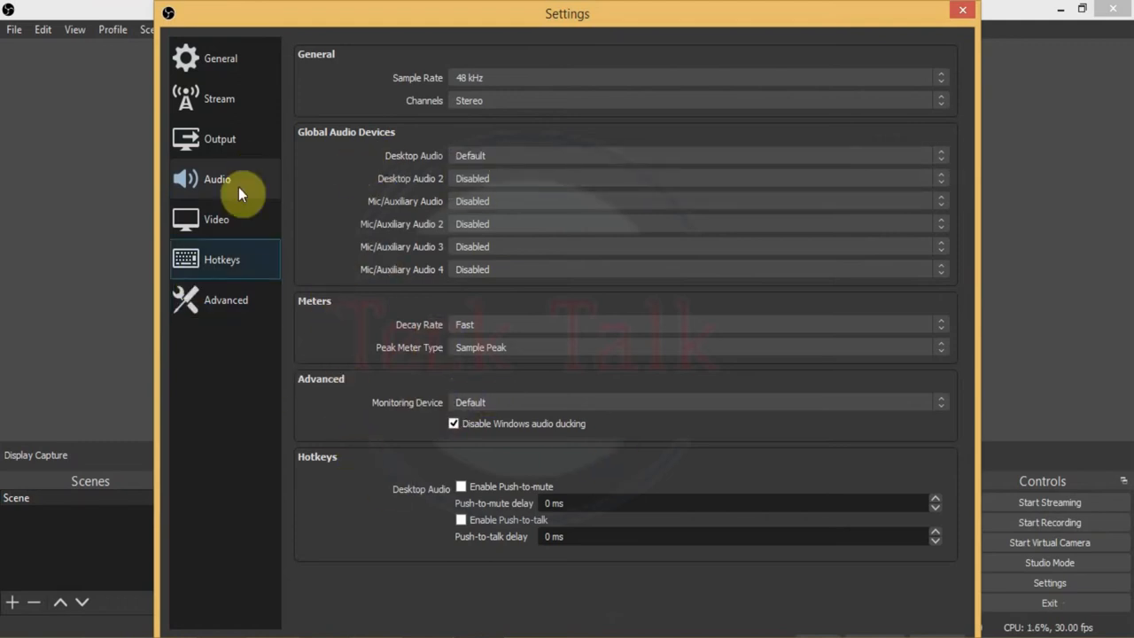
left_click(216, 219)
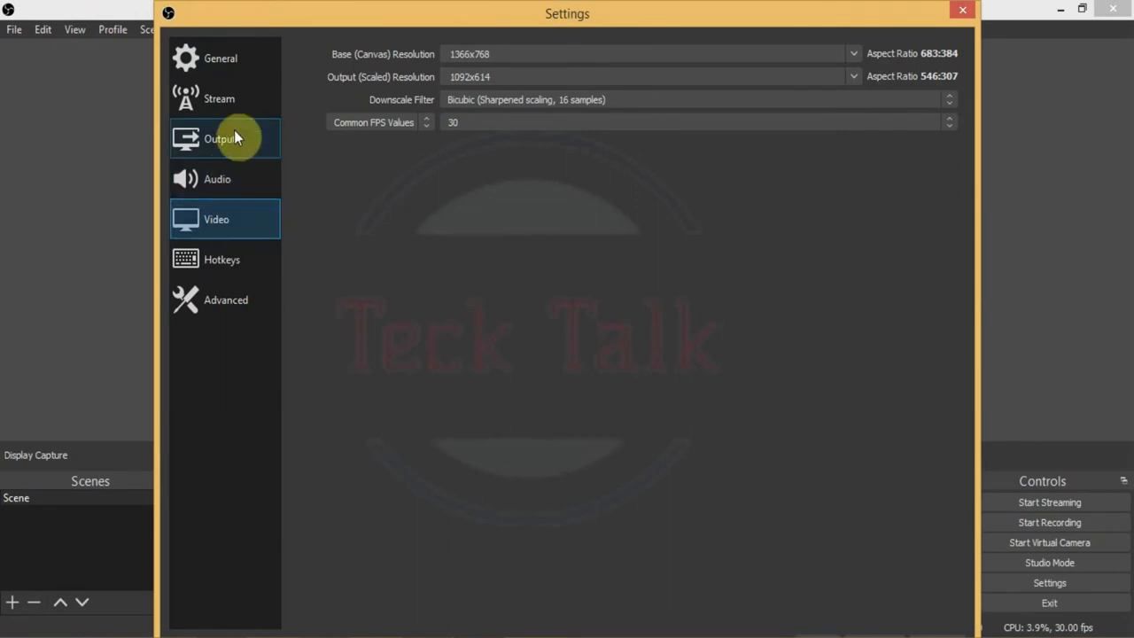
Set the recording path to the Videos folder and save the settings.
left_click(220, 138)
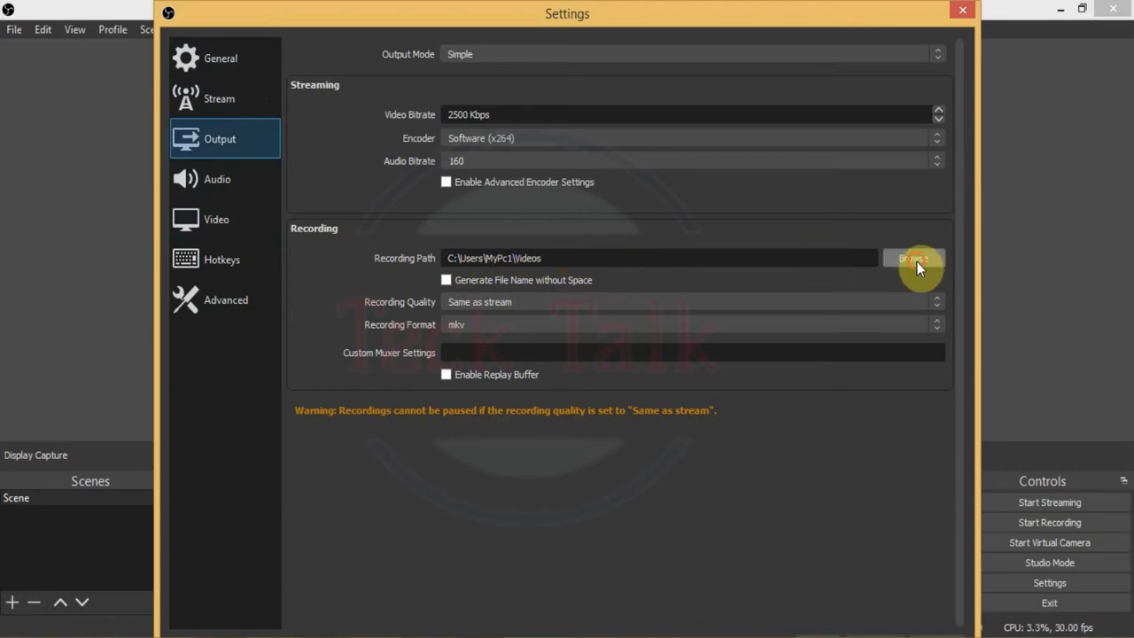
left_click(913, 257)
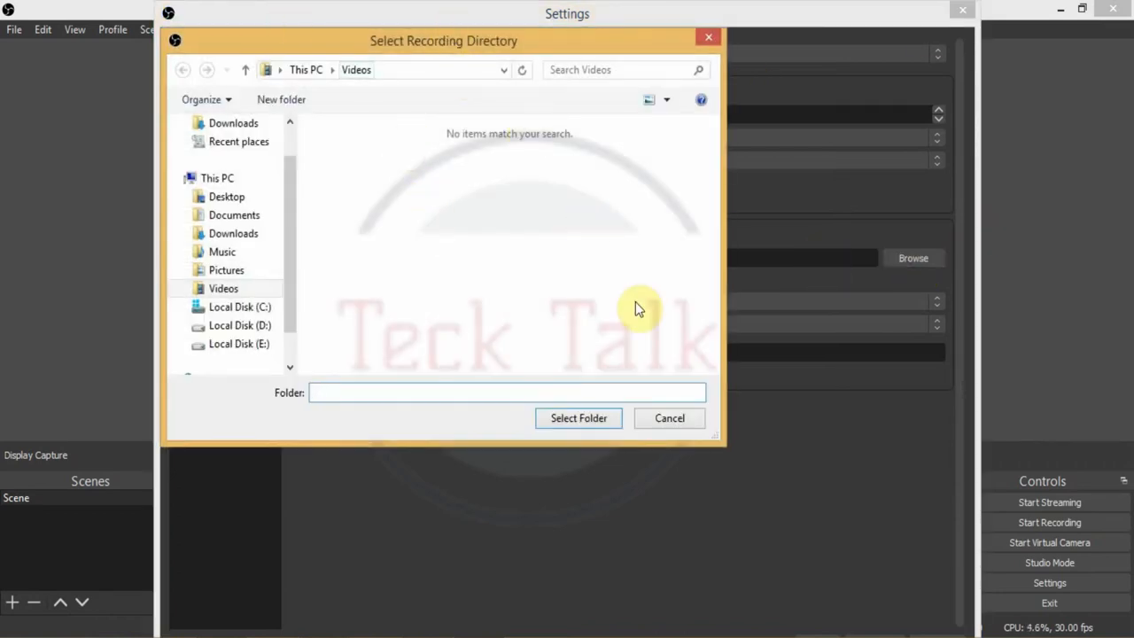
mouse_move(578, 417)
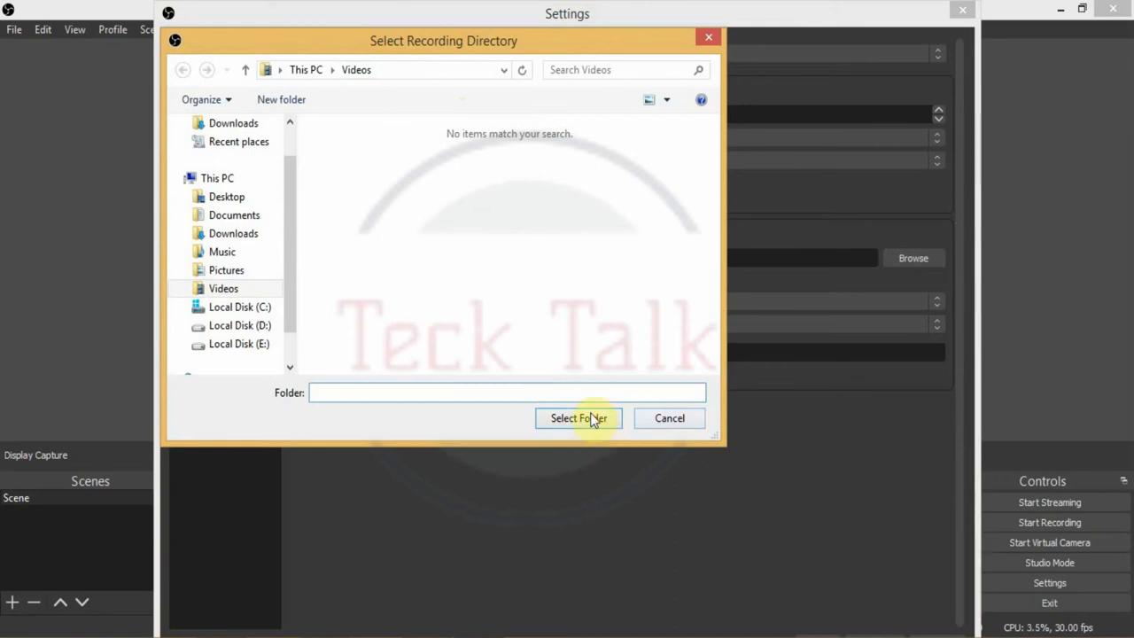
left_click(578, 417)
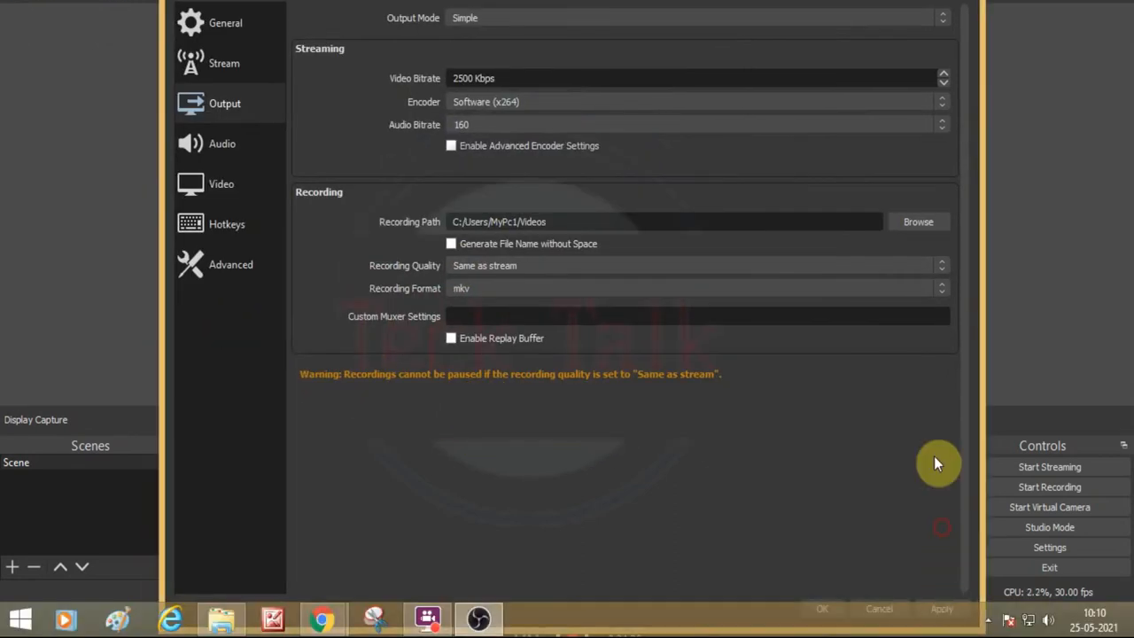
mouse_move(935, 607)
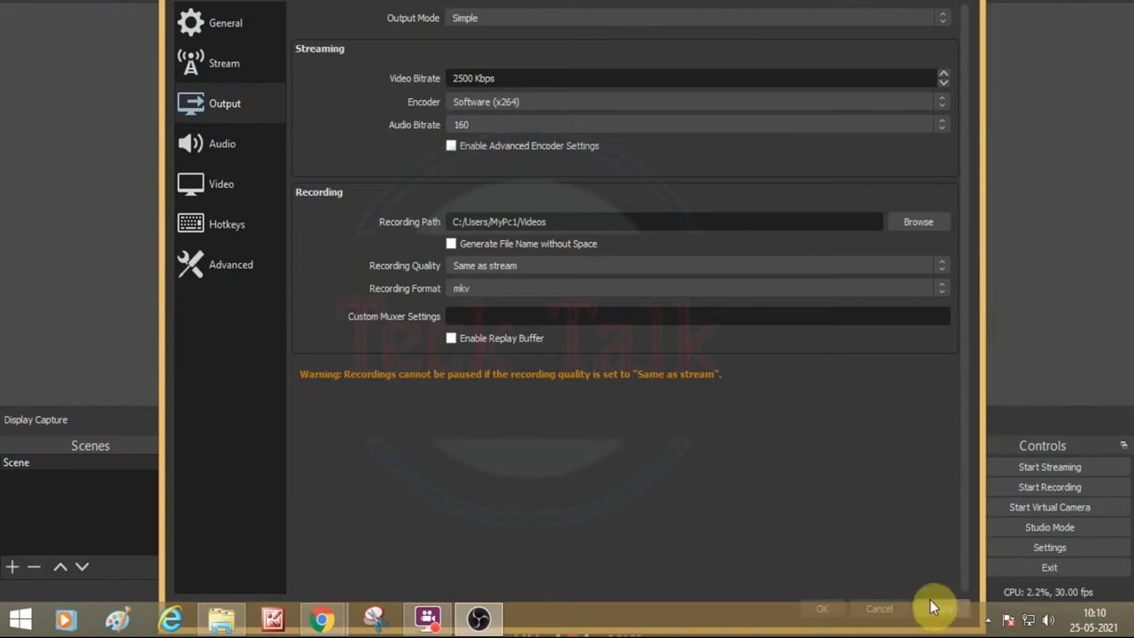
mouse_move(797, 598)
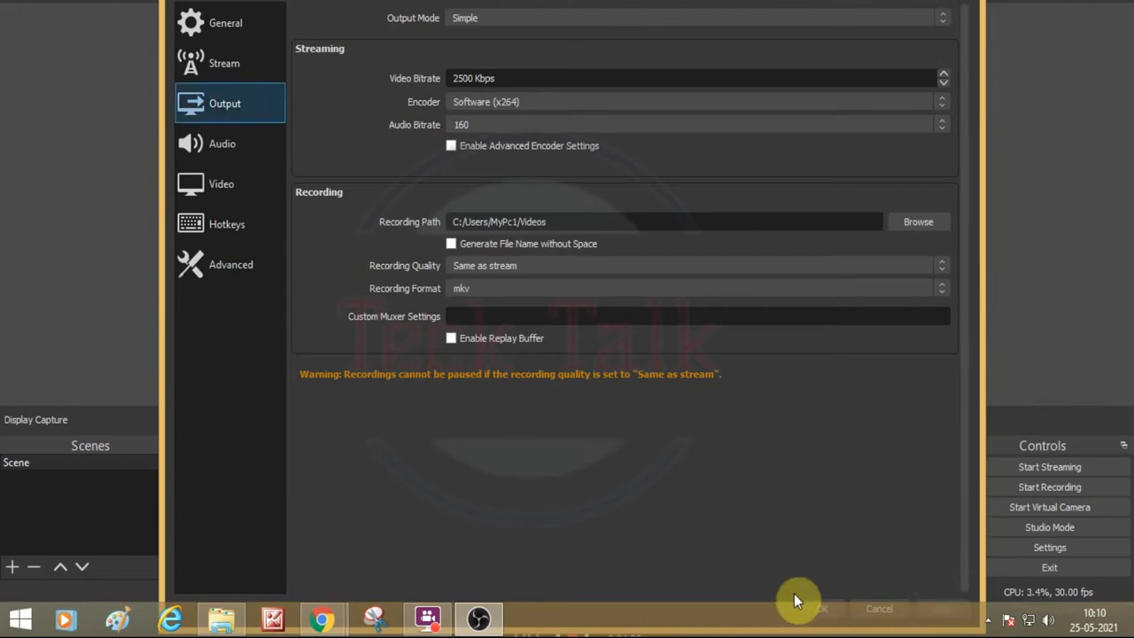
left_click(819, 609)
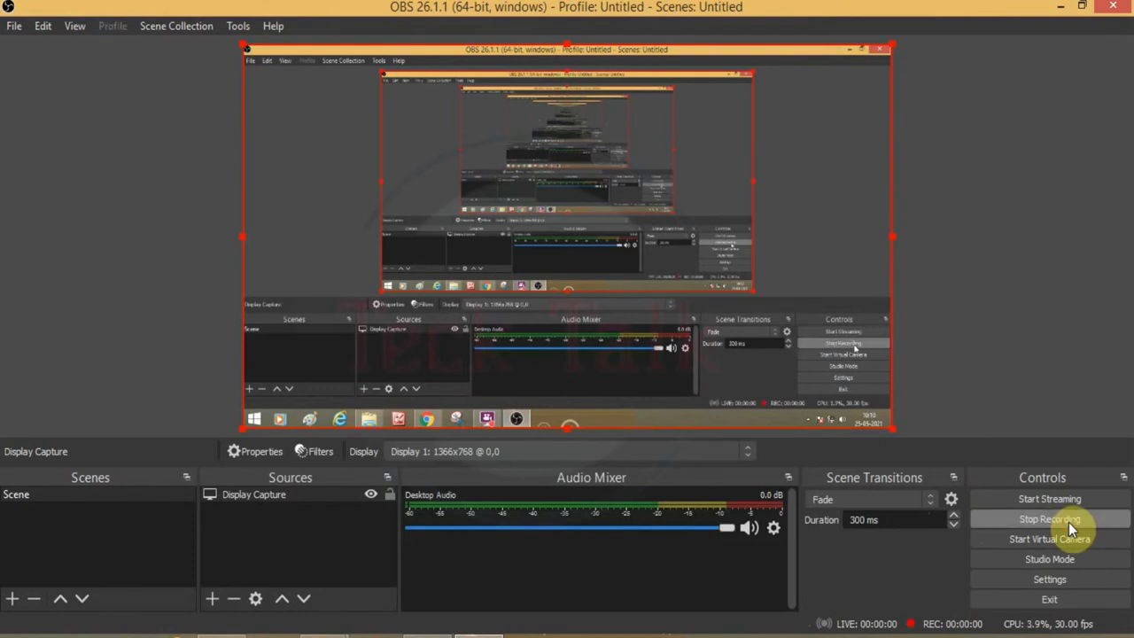
mouse_move(427, 418)
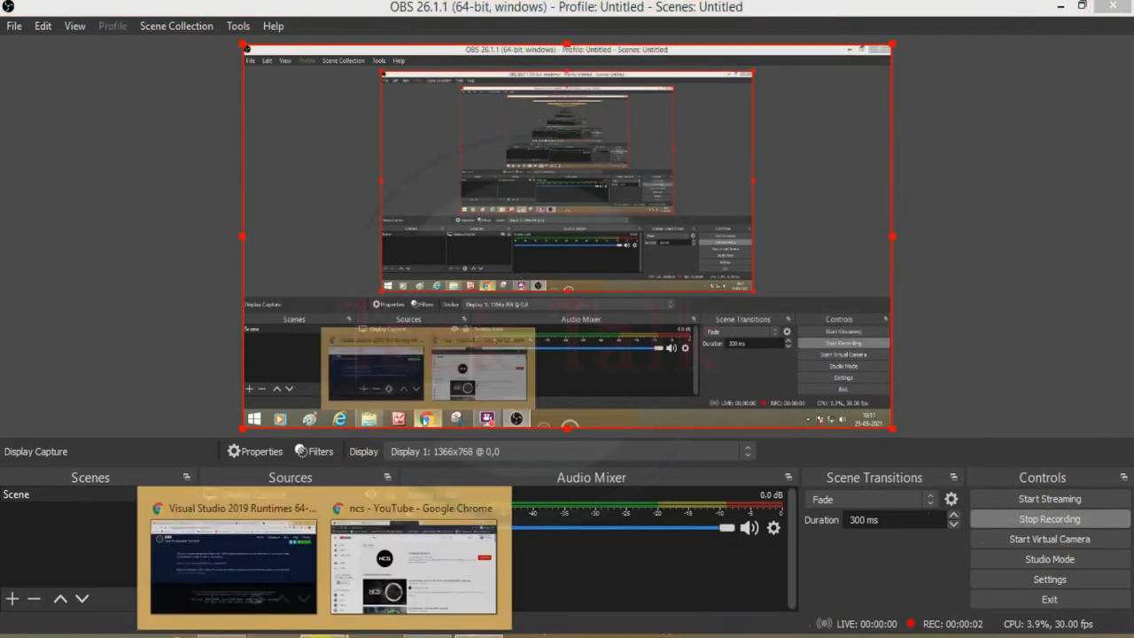
Switch to the Chrome YouTube window while OBS records.
left_click(414, 554)
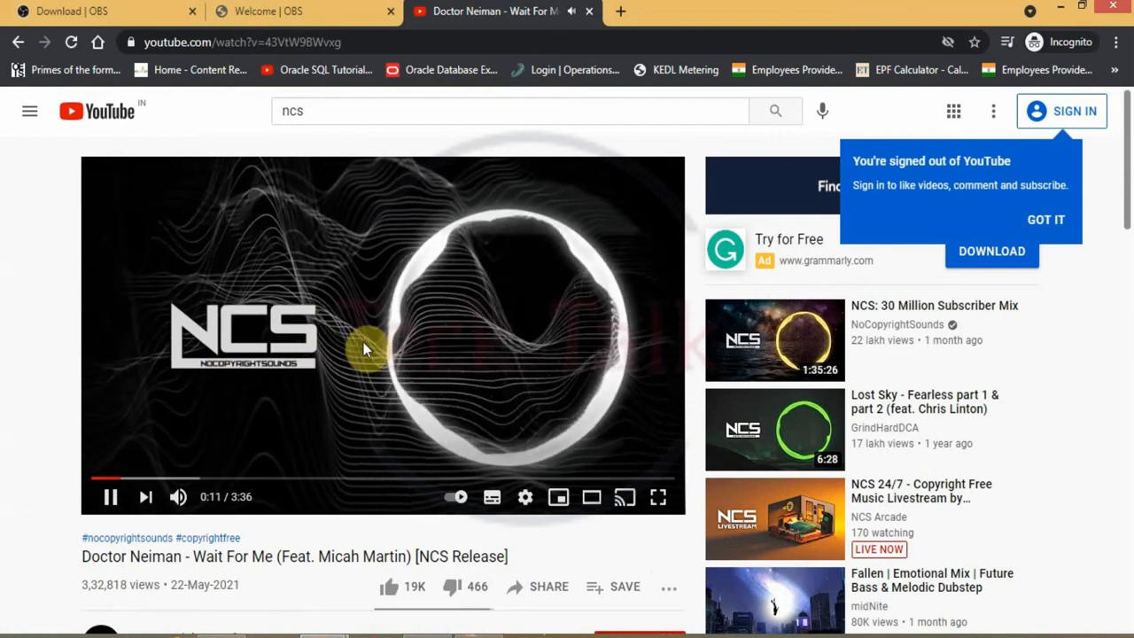
mouse_move(211, 501)
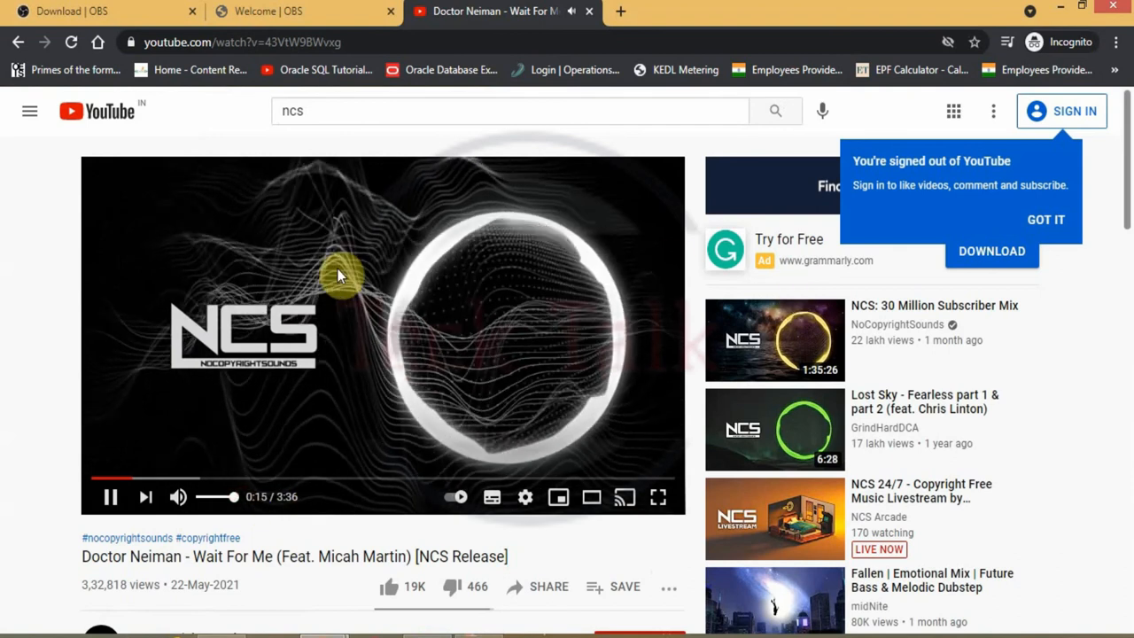
mouse_move(314, 295)
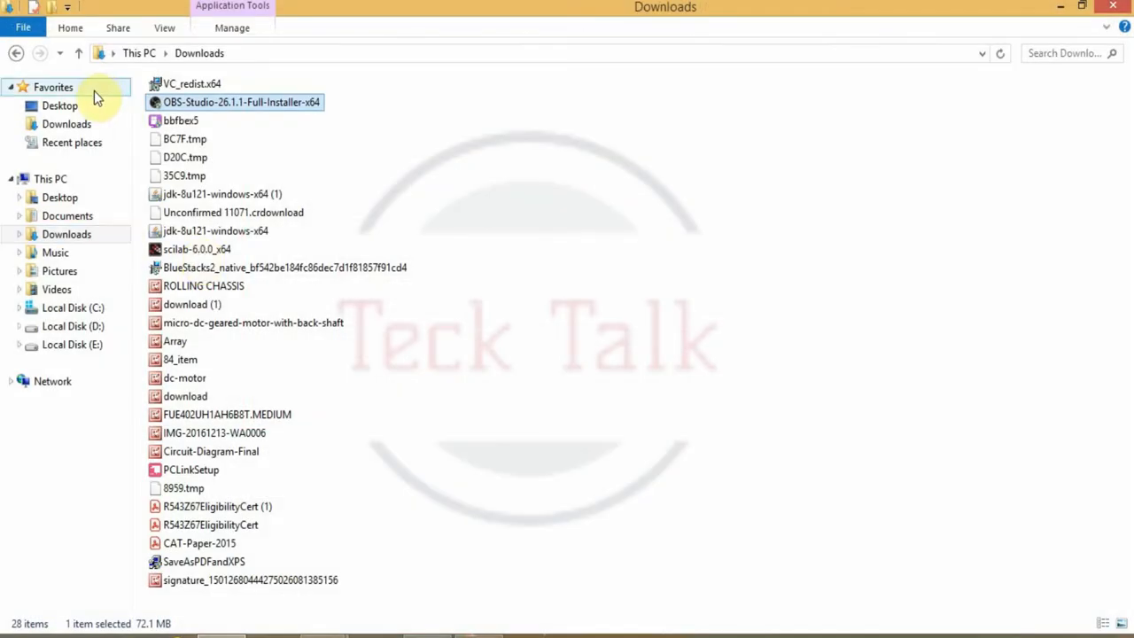
mouse_move(56, 289)
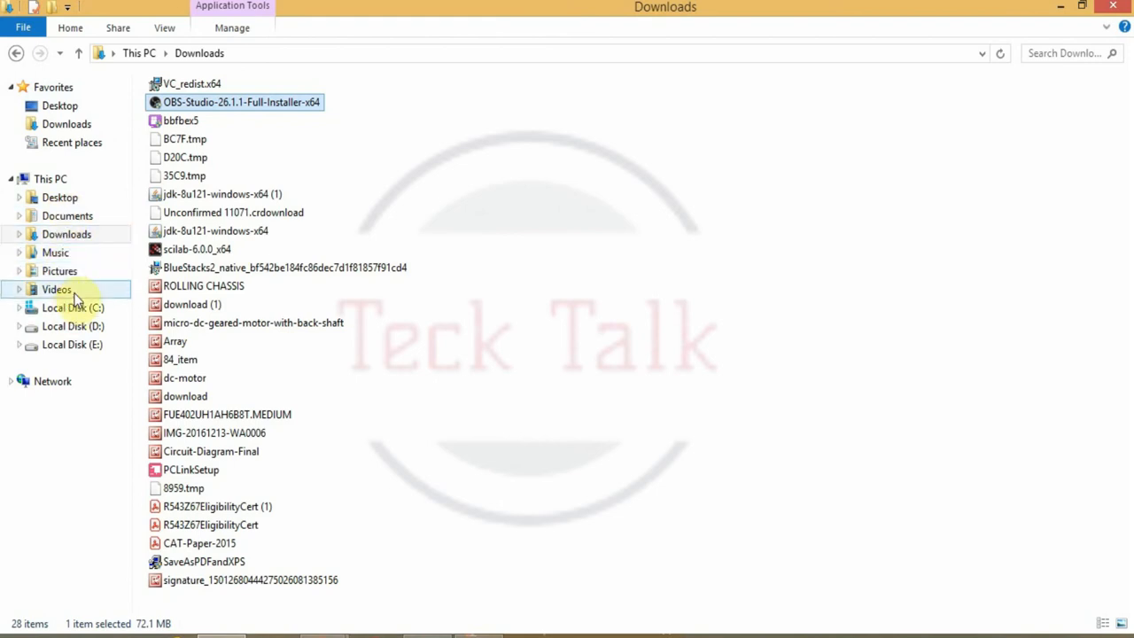
left_click(57, 289)
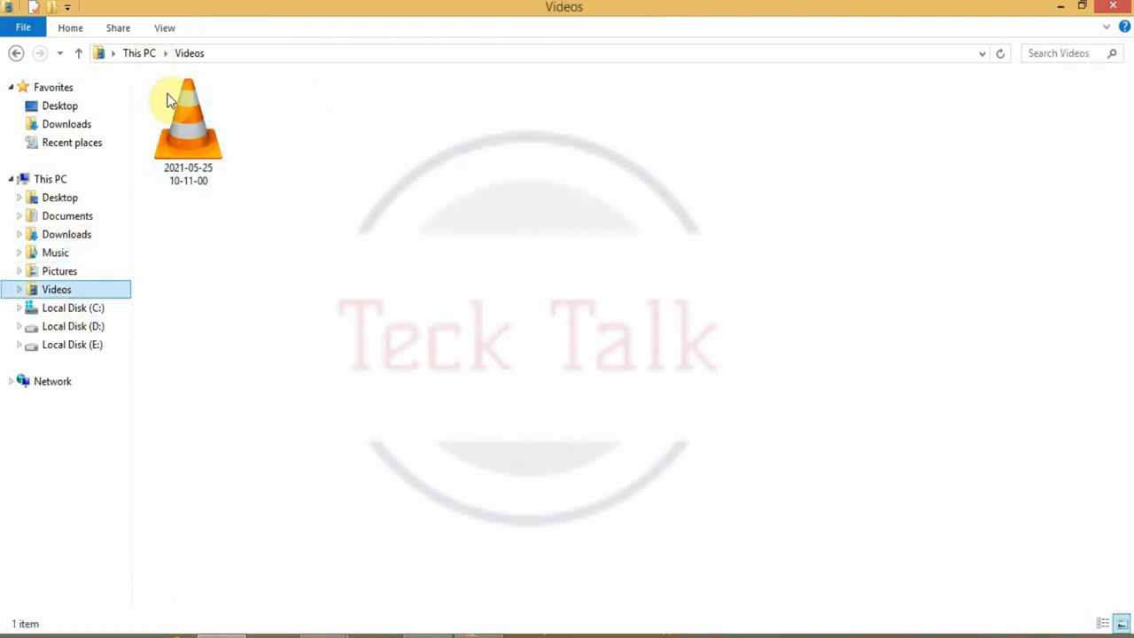
left_click(188, 119)
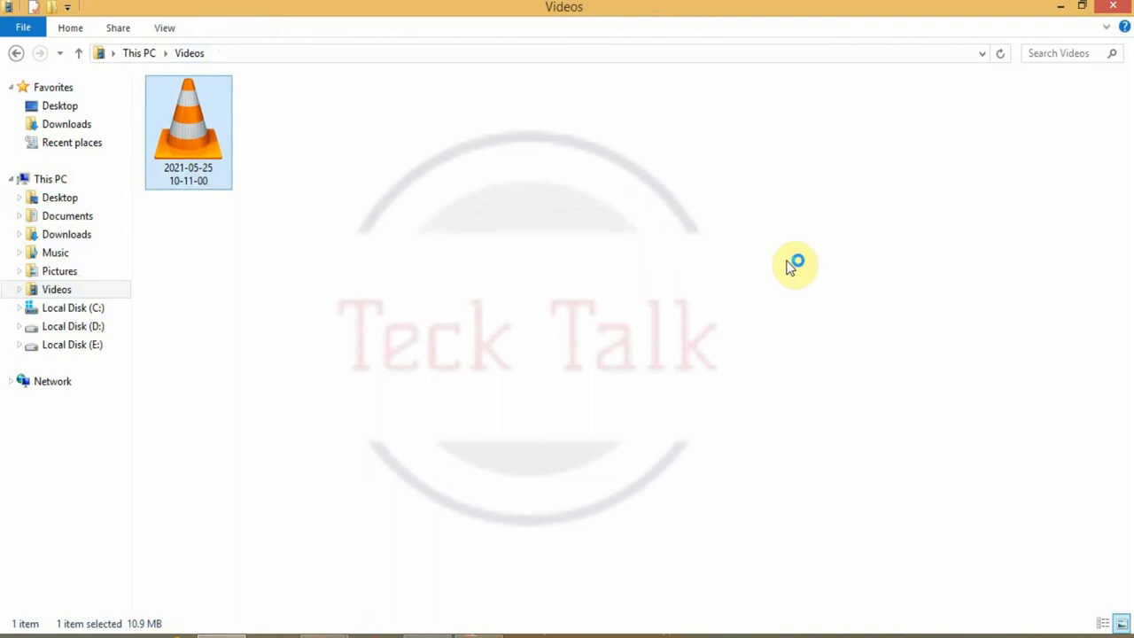
mouse_move(627, 267)
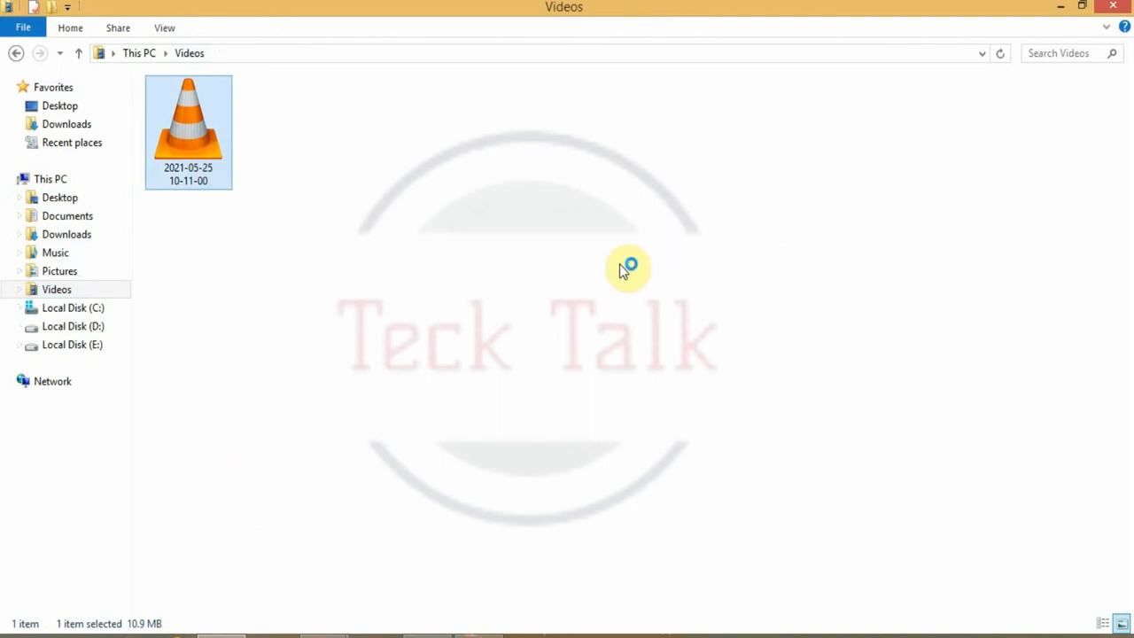
double_click(188, 131)
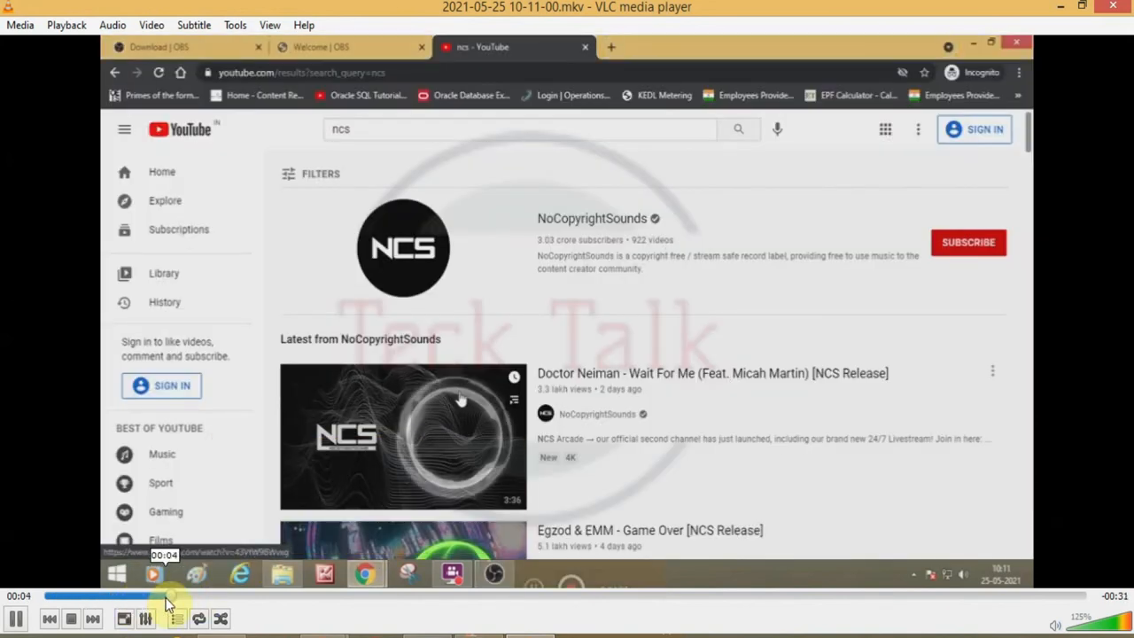
left_click(402, 437)
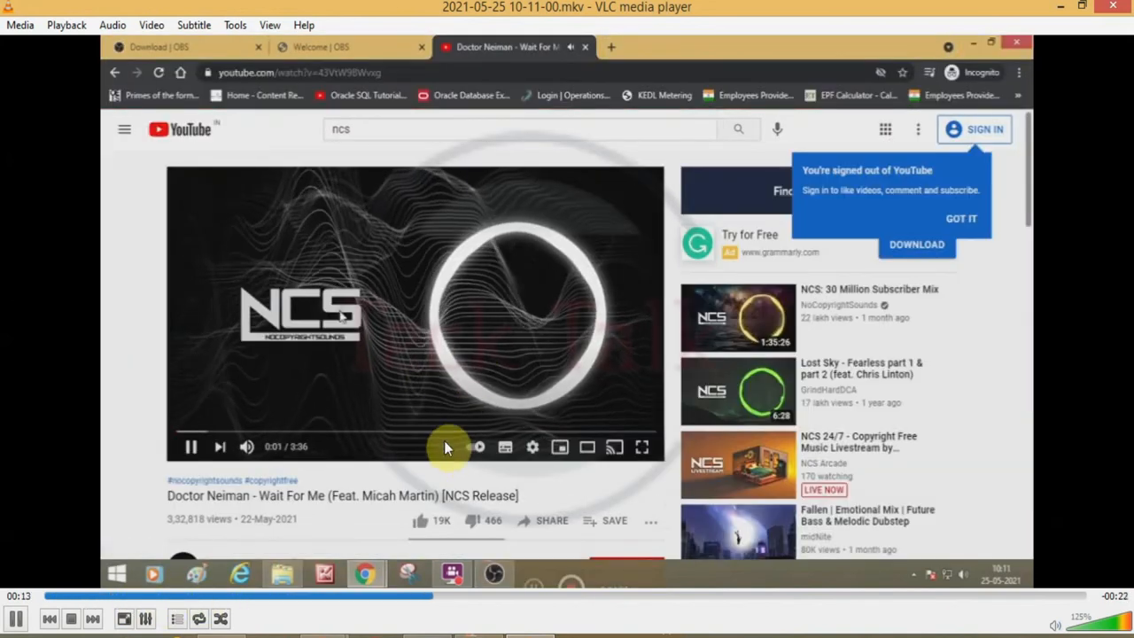